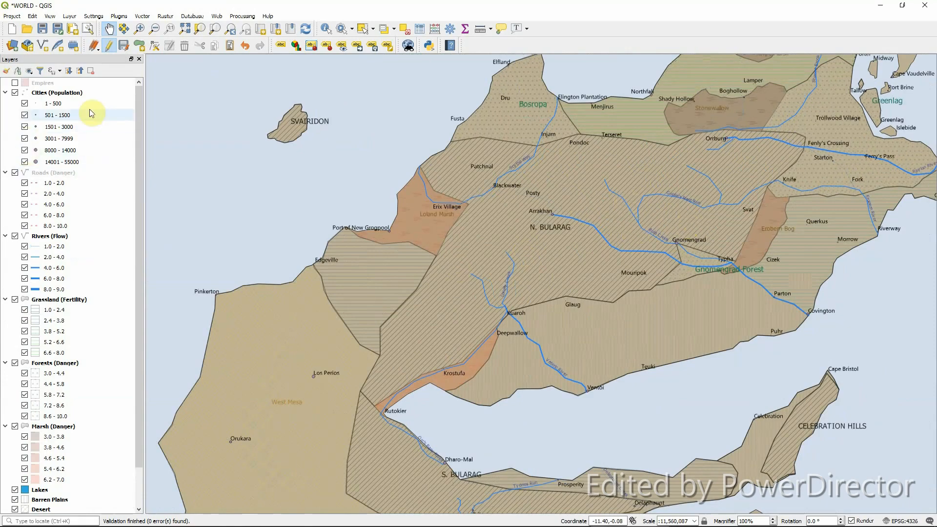
- Zoom the map to the Cities layer extent, then zoom out and pan to show the outlying continents
right_click(57, 92)
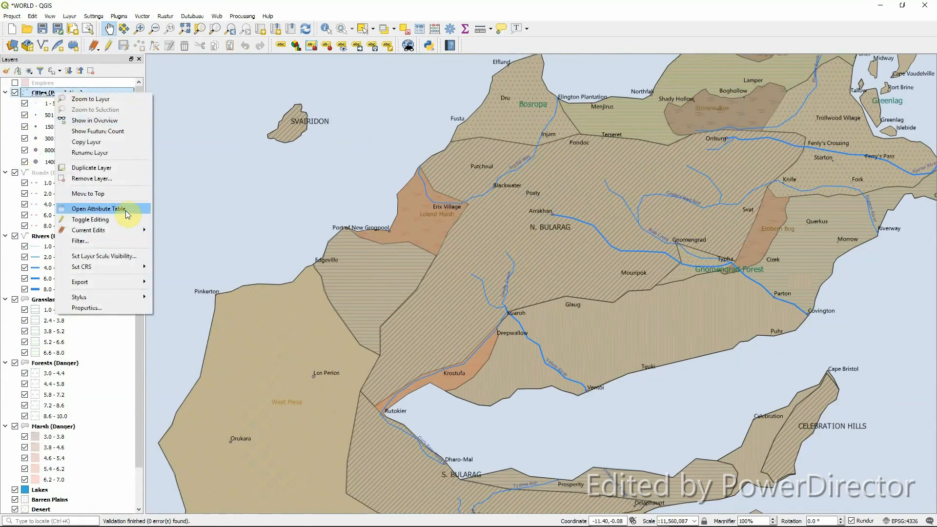
left_click(98, 209)
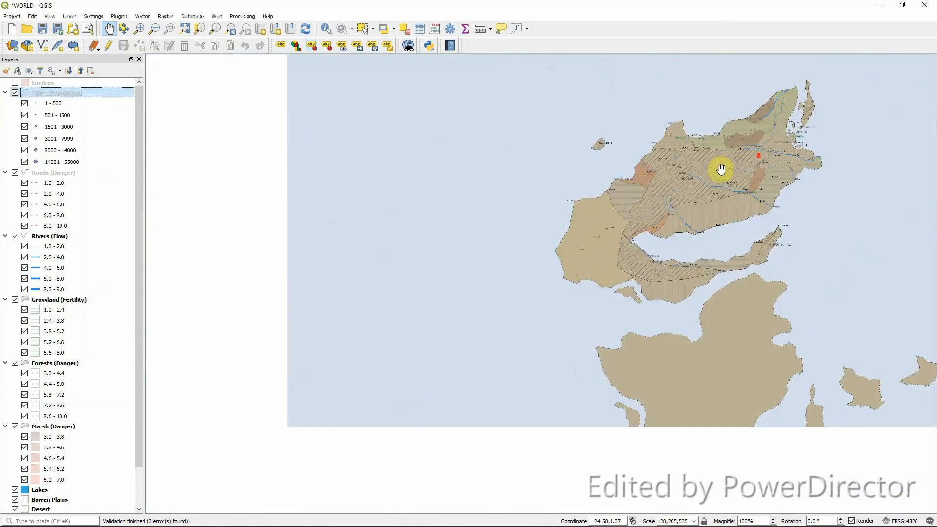
scroll("down", 3)
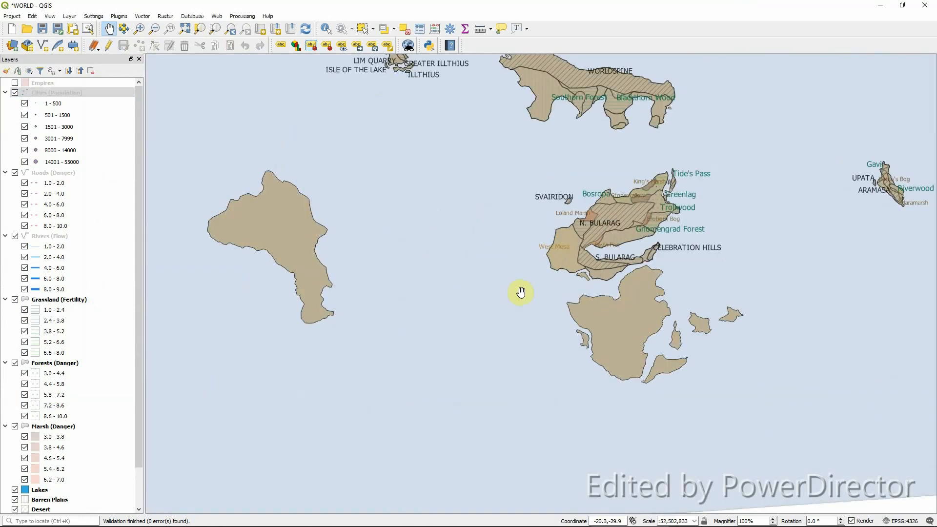
left_click_drag(521, 292, 647, 244)
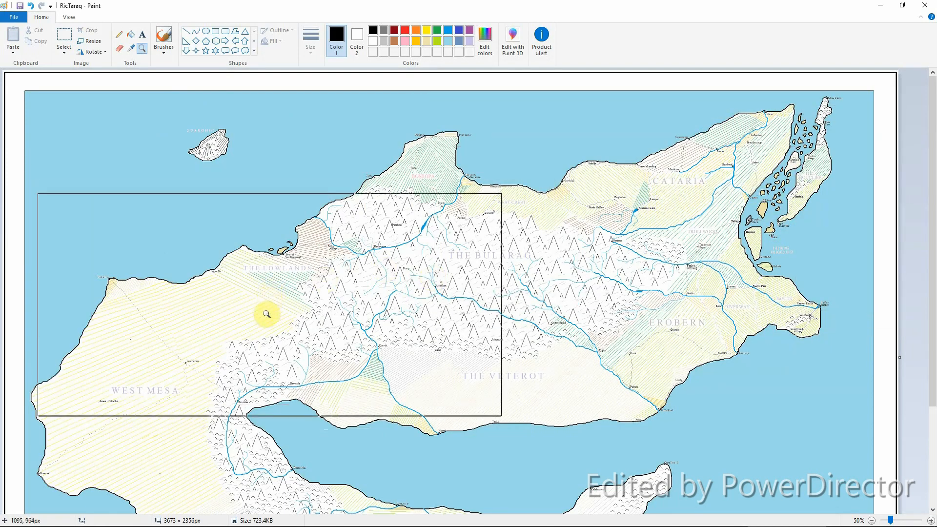
scroll("down", 3)
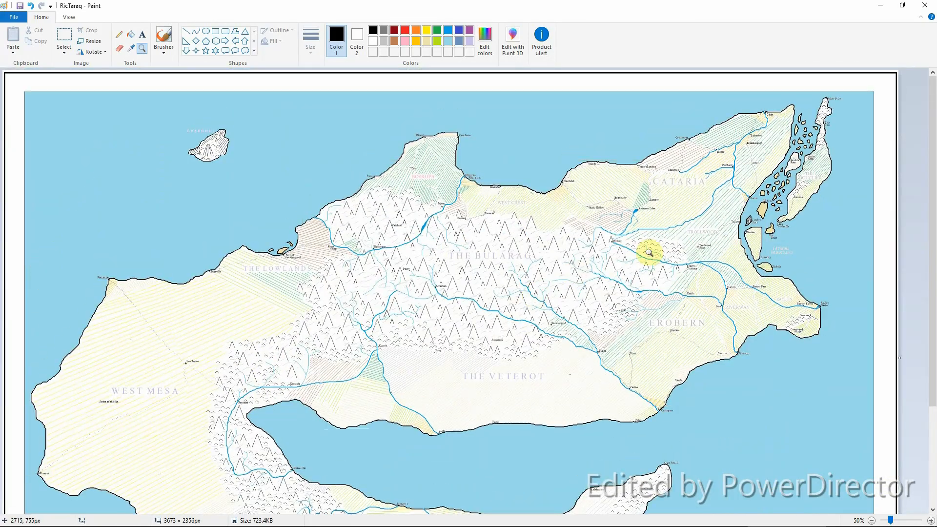
scroll("down", 3)
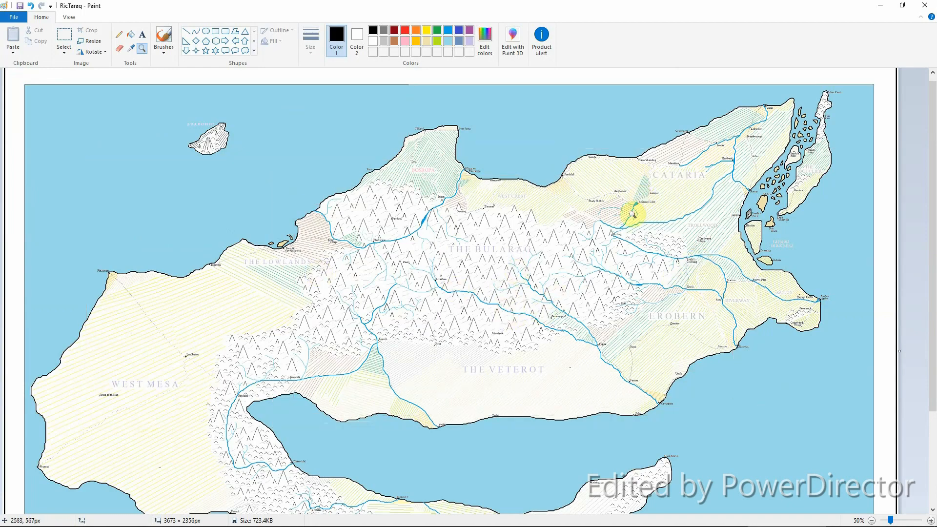
scroll("down", 3)
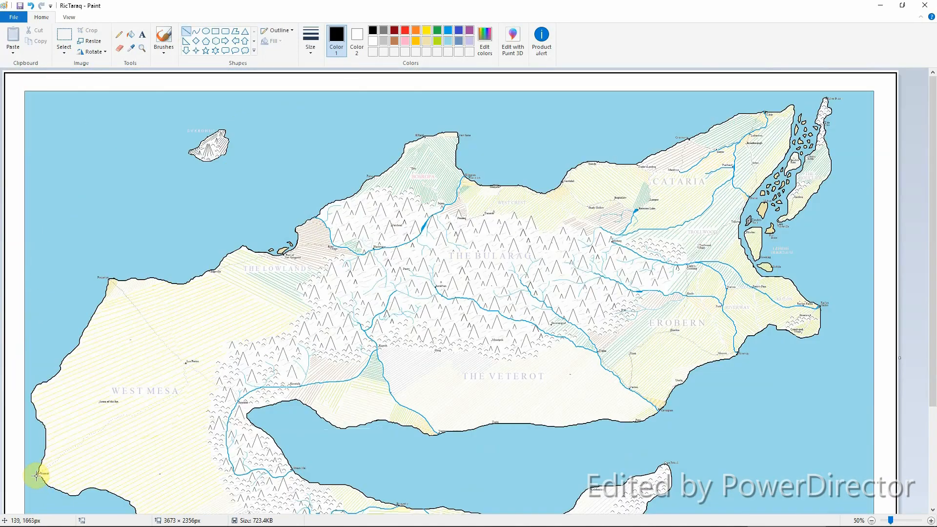
- Draw a straight line from the south-west coastal town to West Mesa to gauge the distance
left_click_drag(40, 475, 166, 404)
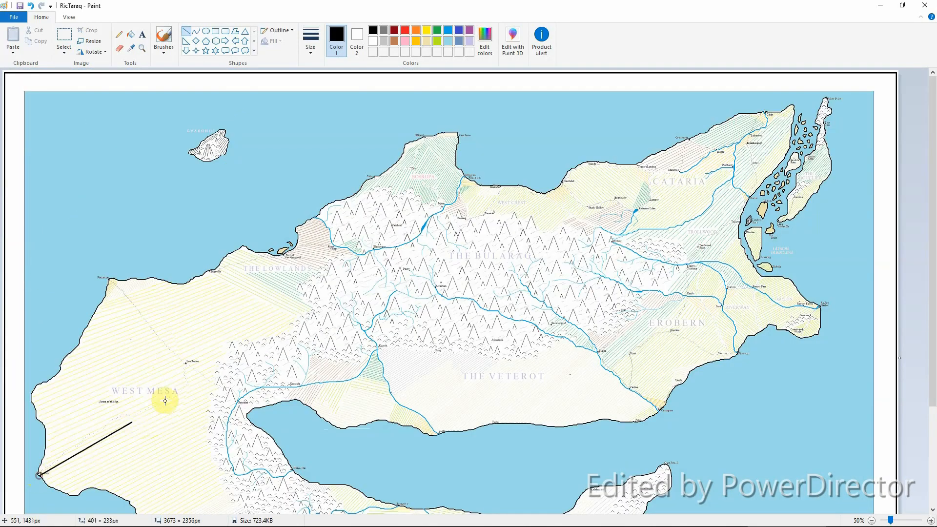
left_click_drag(39, 475, 763, 133)
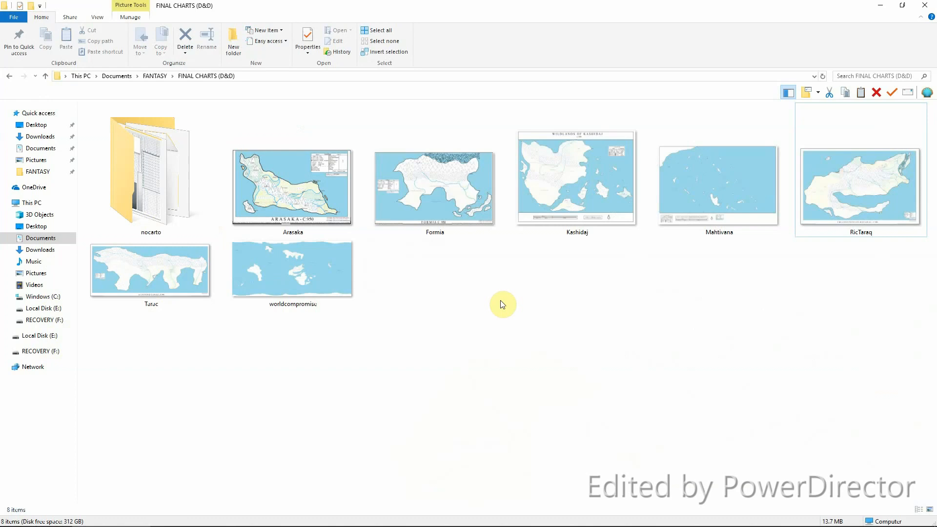
mouse_move(617, 287)
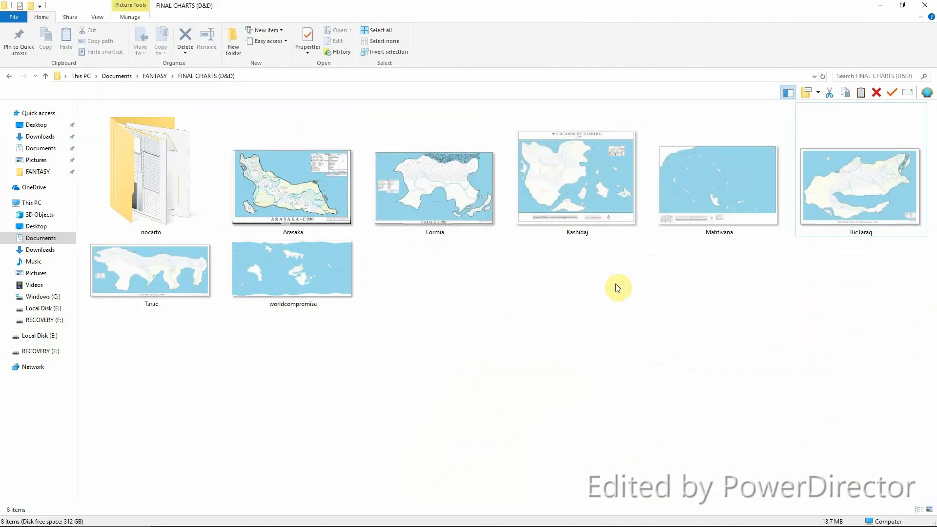
mouse_move(632, 284)
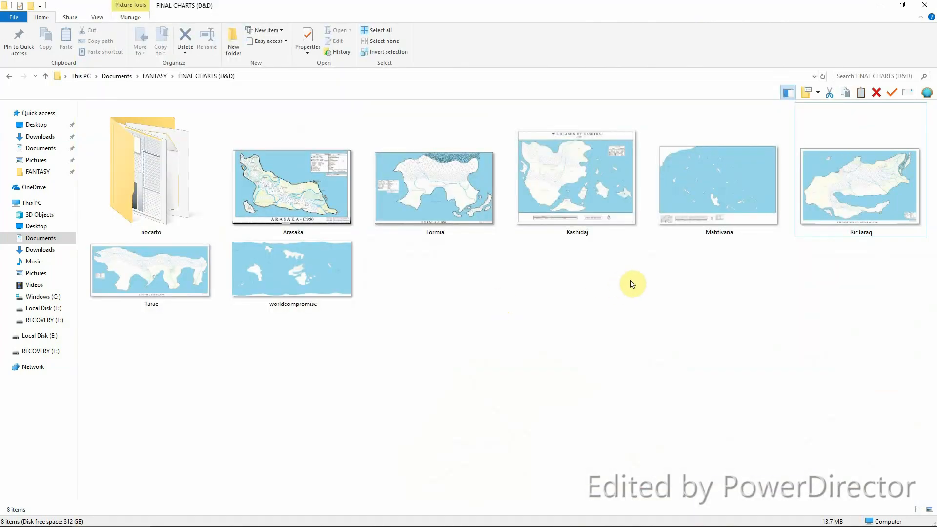
- Select the worldcompromise world map image in the FINAL CHARTS (D&D) folder
left_click(292, 269)
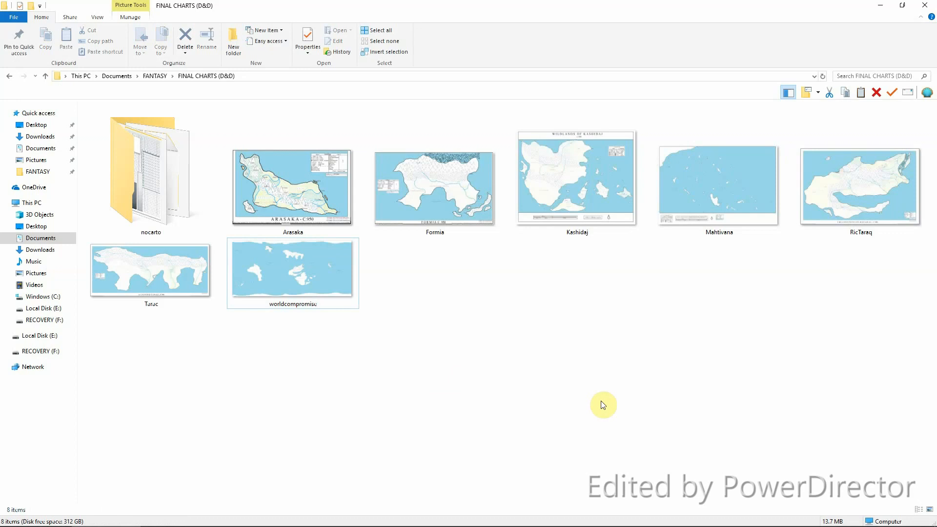
- Open worldcompromise.png in FastStone and view the 23000 x 10750 world map full screen
double_click(292, 269)
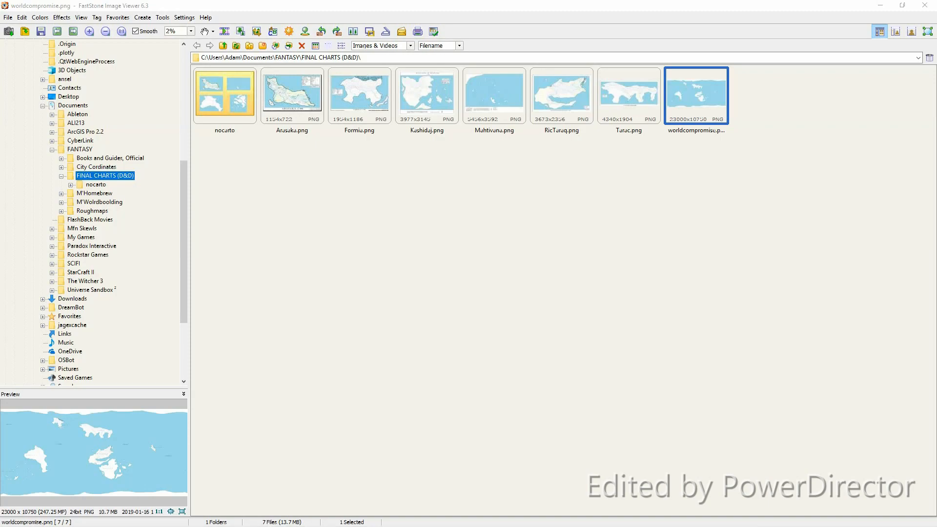
double_click(696, 94)
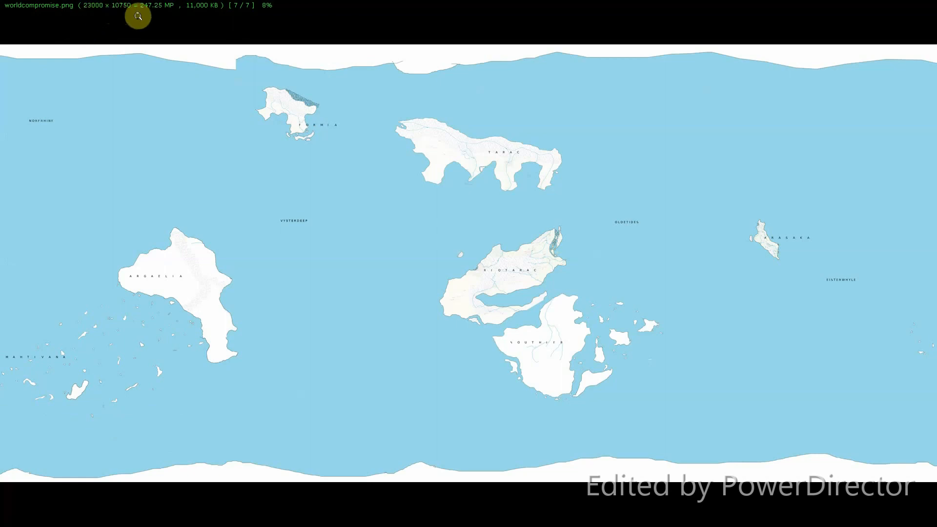
mouse_move(25, 100)
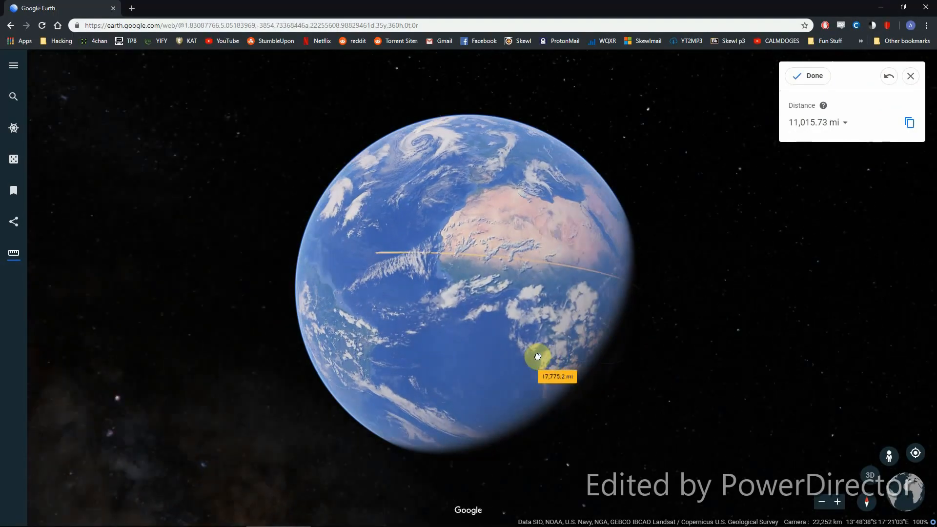
- Rotate the globe along the 11,015.73 mi line, clear the measurement and turn toward Africa
left_click_drag(537, 357, 533, 380)
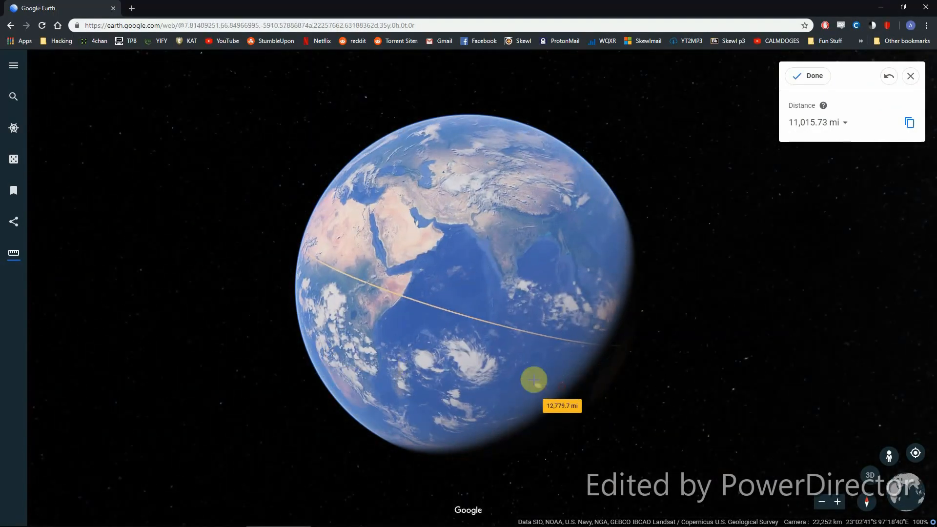
left_click_drag(532, 380, 464, 343)
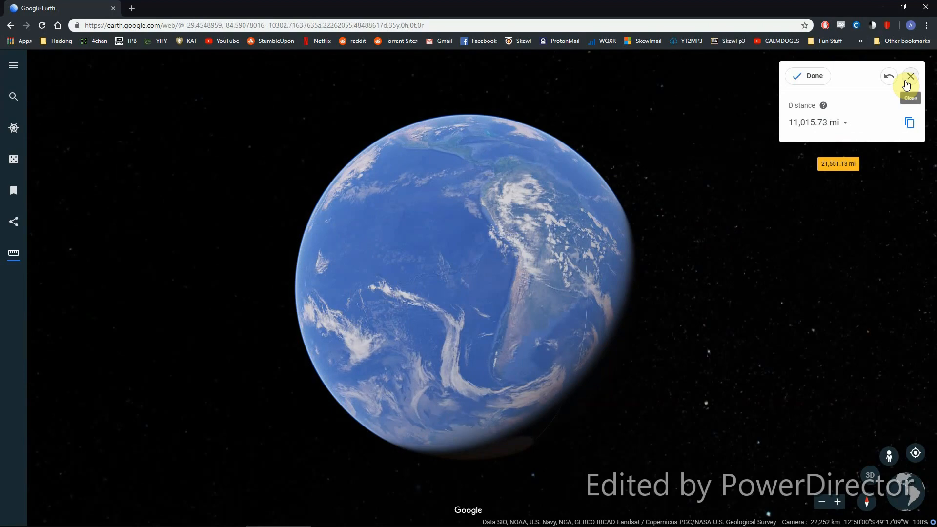
left_click(911, 77)
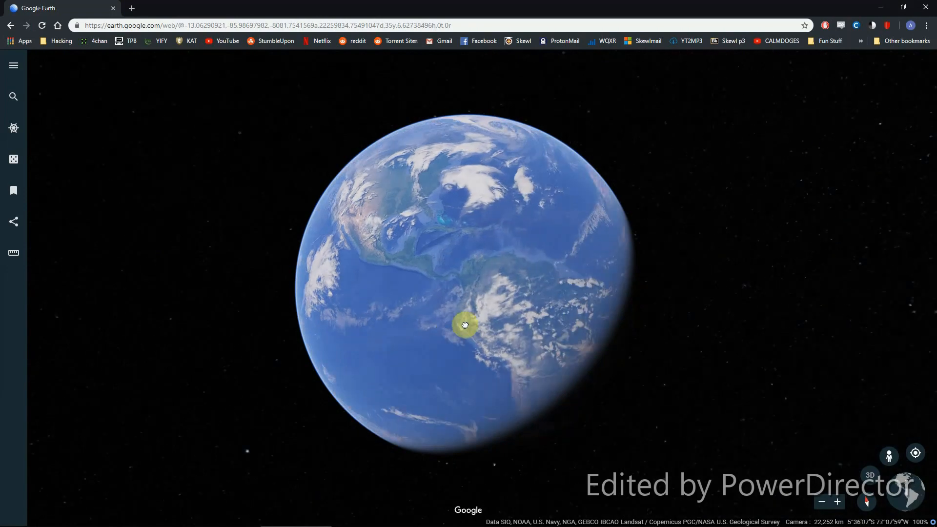
left_click_drag(464, 324, 487, 299)
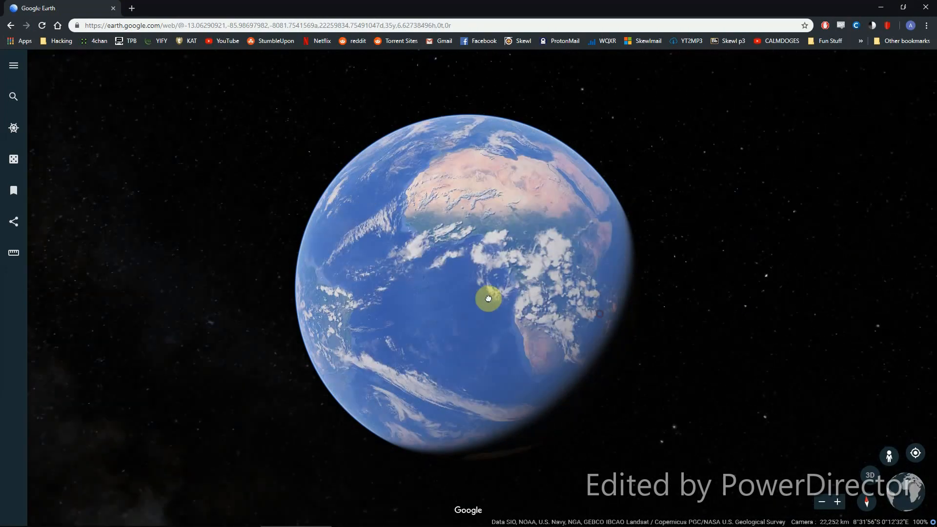
left_click_drag(489, 299, 495, 283)
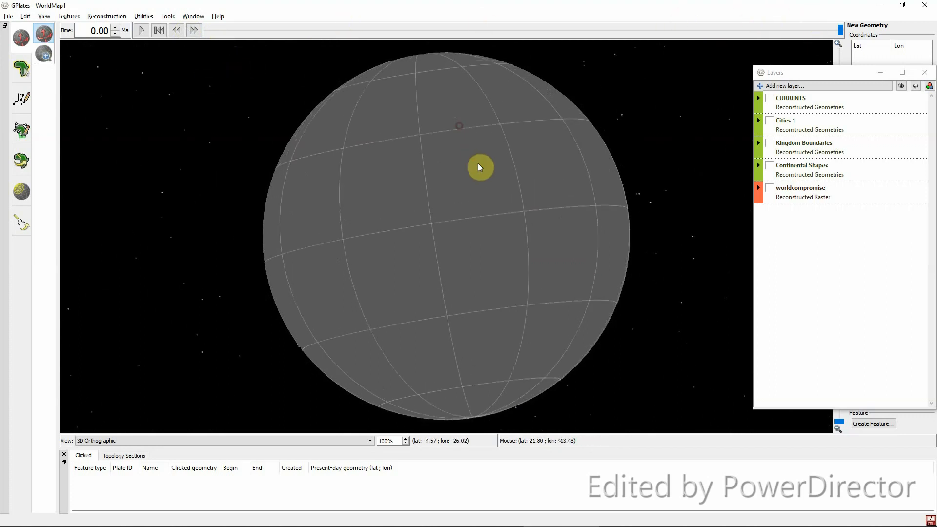
- Rotate the WorldMap1 globe, look at File > Import and dismiss it without importing anything
left_click_drag(480, 167, 448, 211)
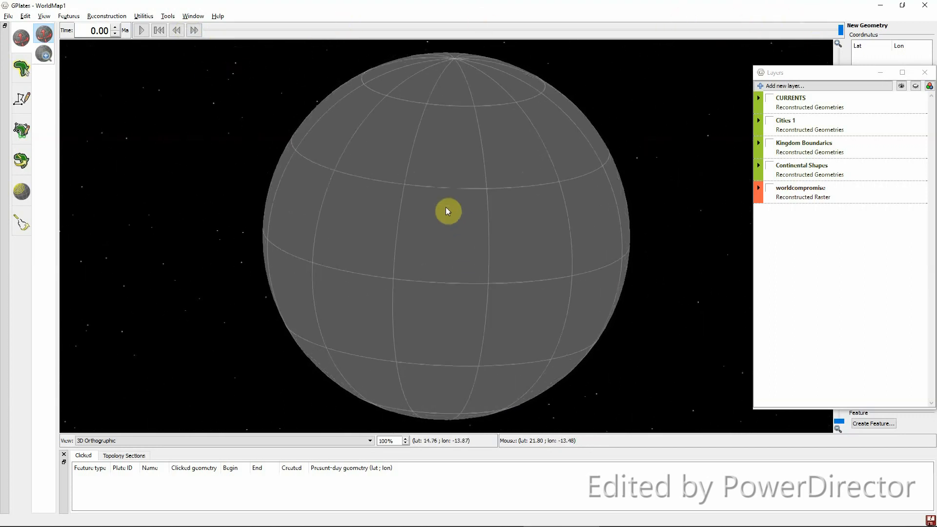
left_click_drag(448, 211, 493, 194)
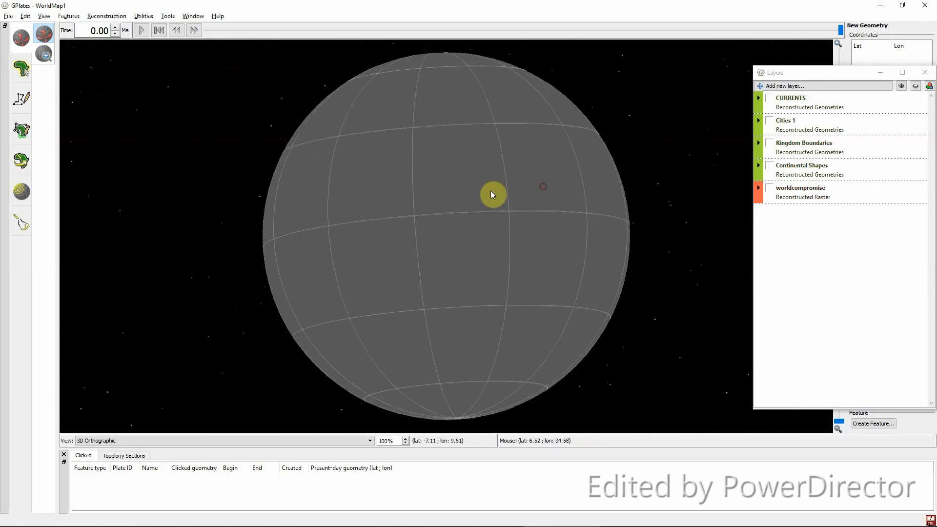
left_click_drag(492, 194, 546, 222)
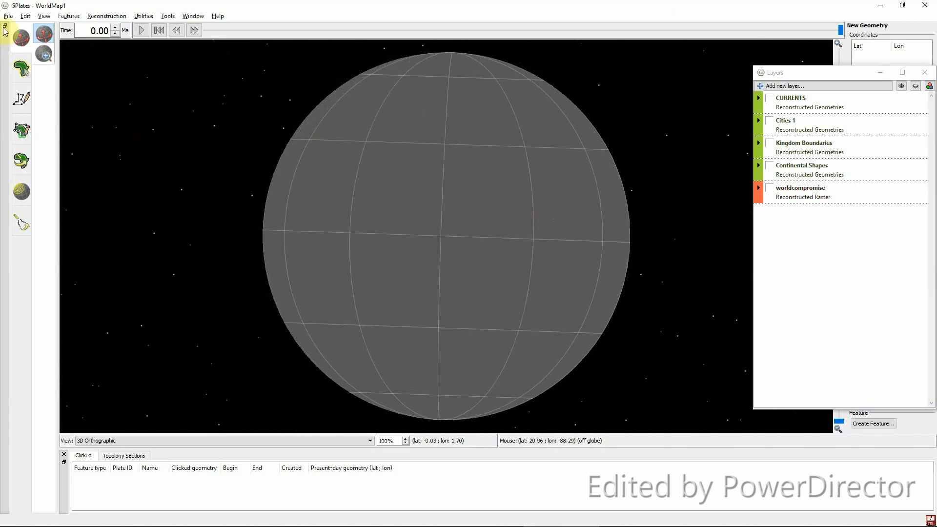
left_click(9, 16)
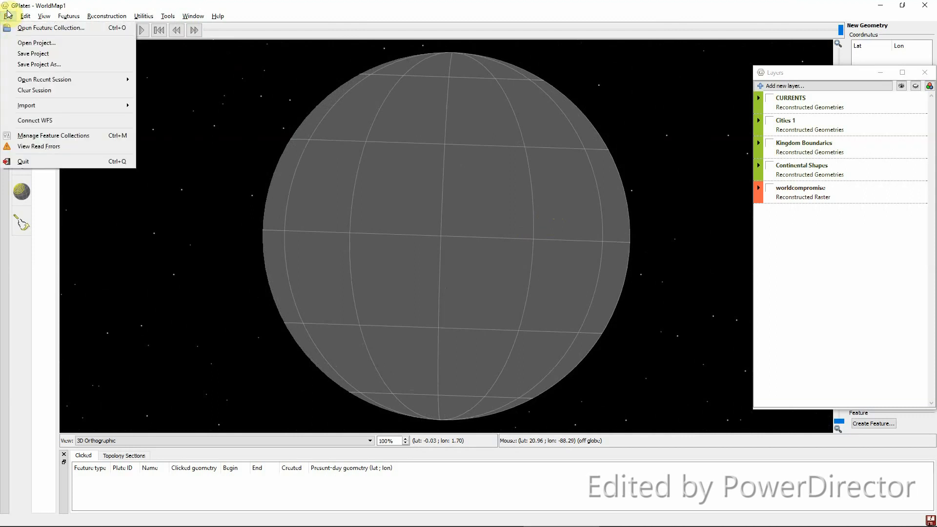
mouse_move(26, 105)
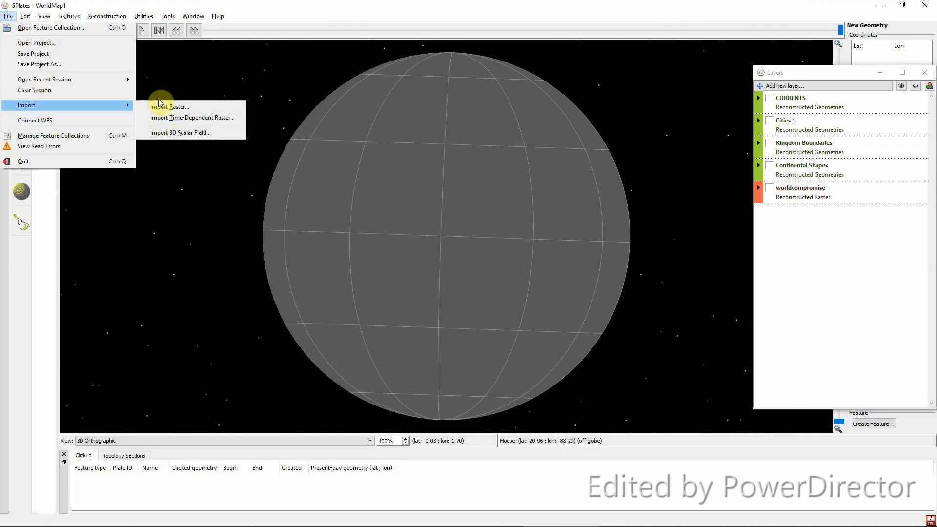
left_click(170, 106)
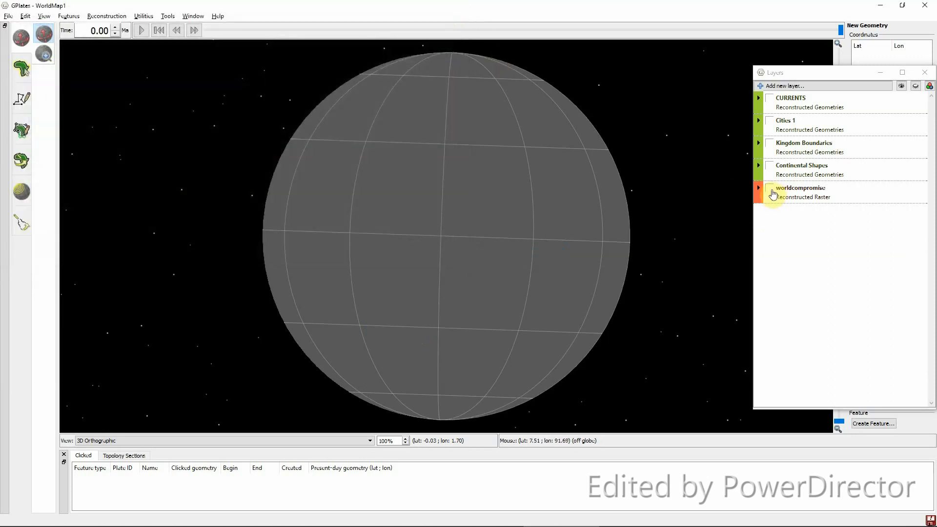
- Show the worldcompromise raster while rotating the globe, then switch to the Kingdom Boundaries, Cities 1 and Continental Shapes outlines
left_click(759, 191)
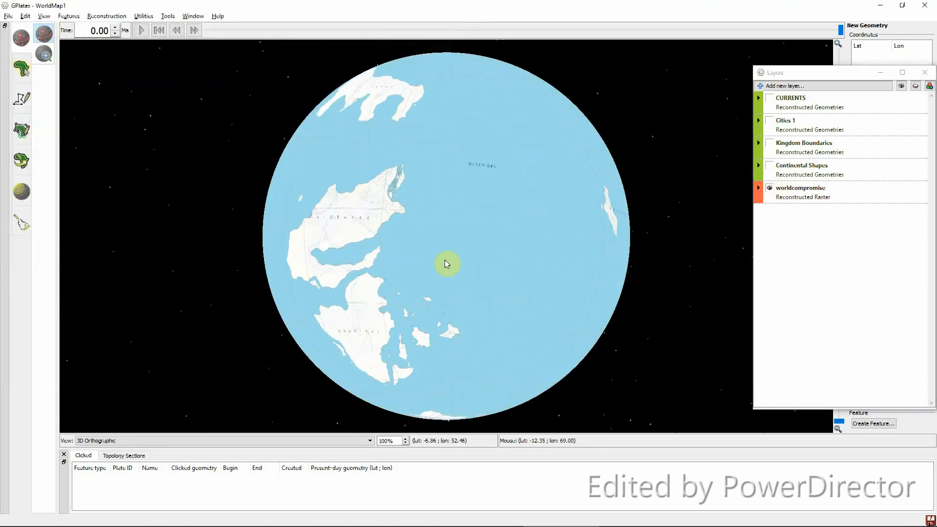
left_click_drag(447, 264, 374, 226)
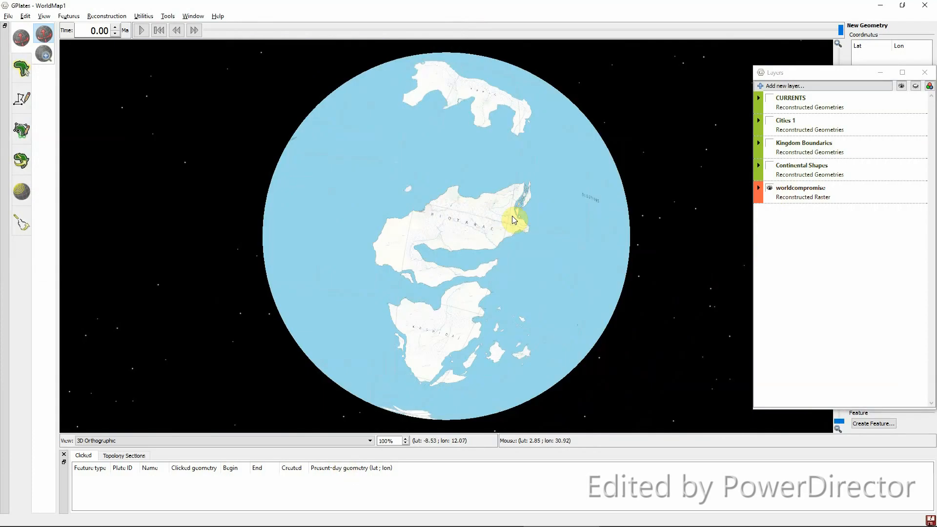
mouse_move(568, 280)
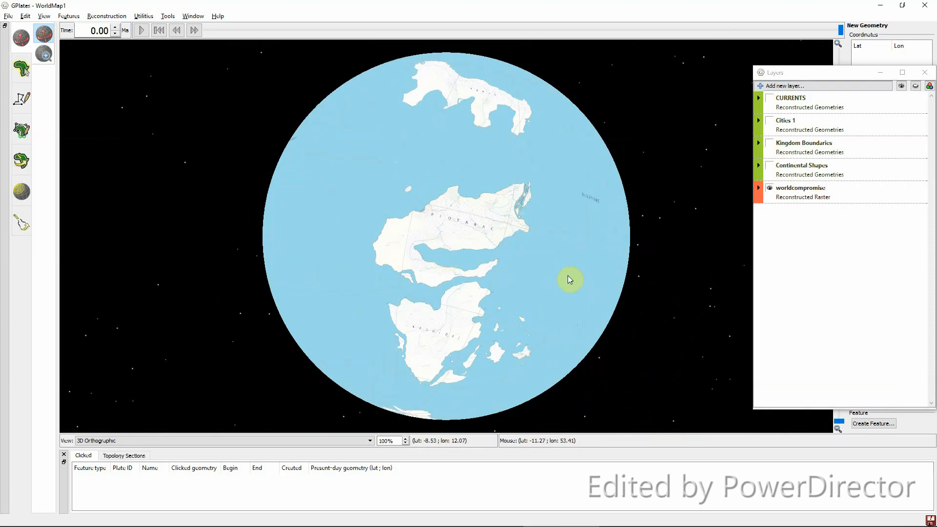
left_click_drag(570, 279, 409, 264)
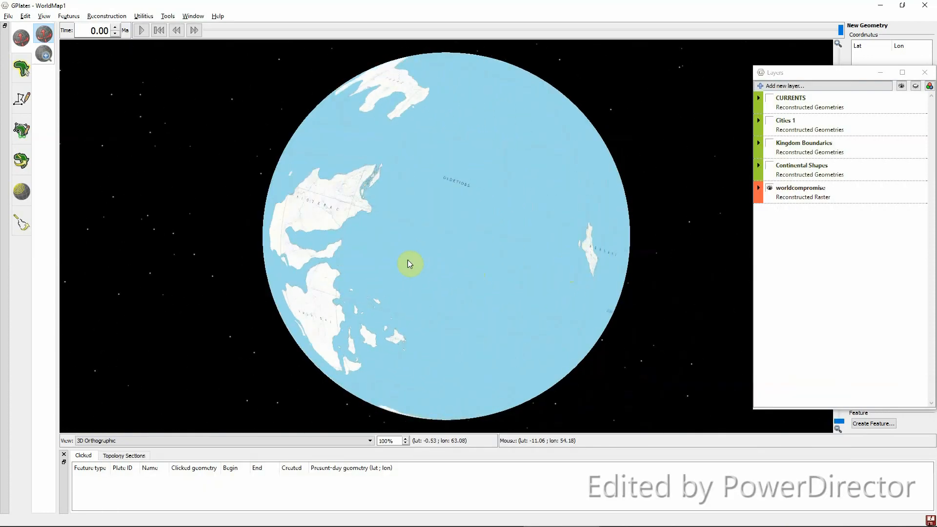
left_click_drag(411, 263, 382, 243)
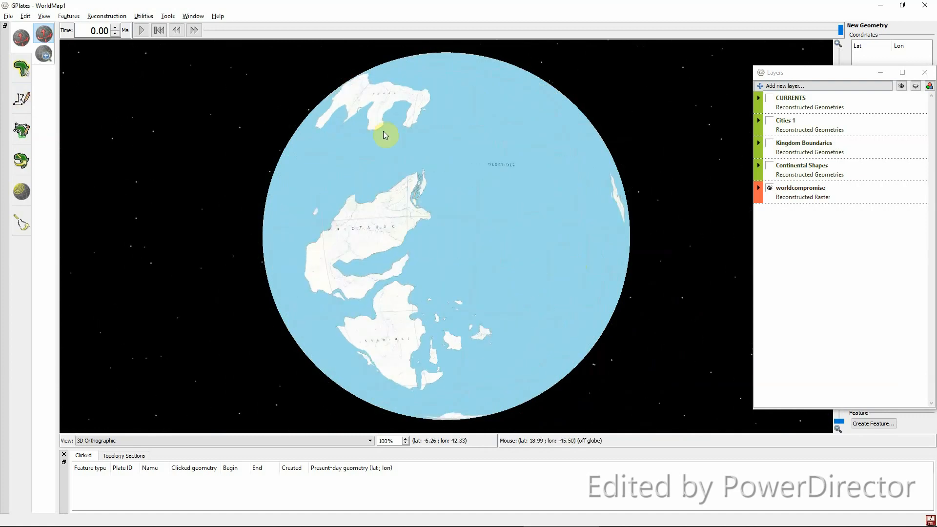
left_click_drag(385, 134, 667, 233)
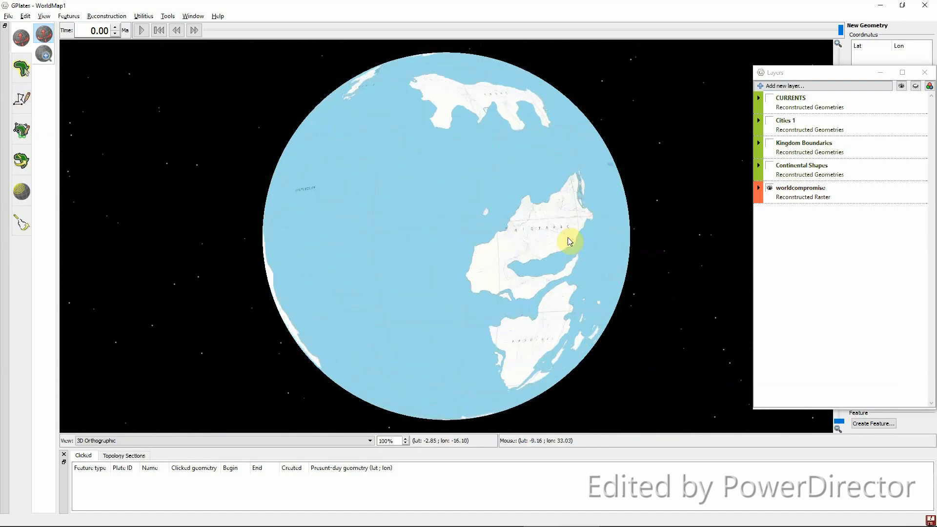
left_click_drag(568, 241, 408, 244)
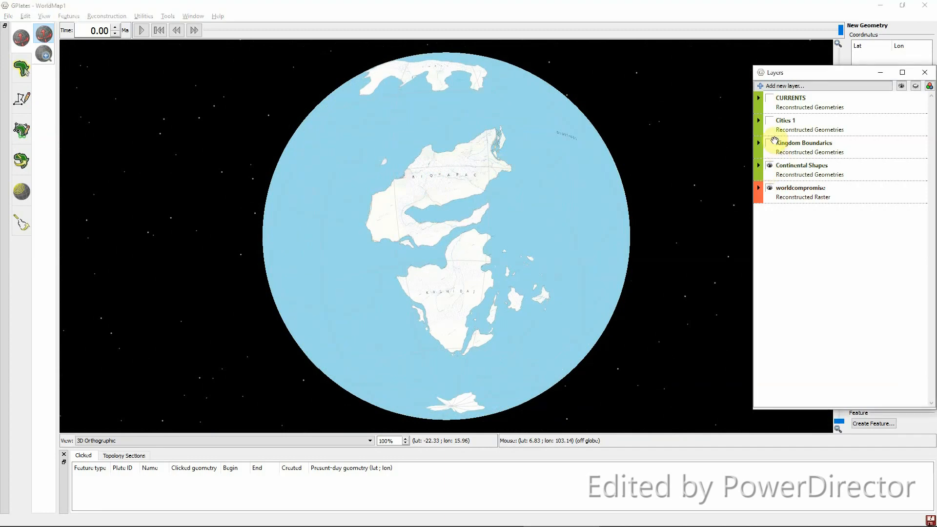
left_click(770, 120)
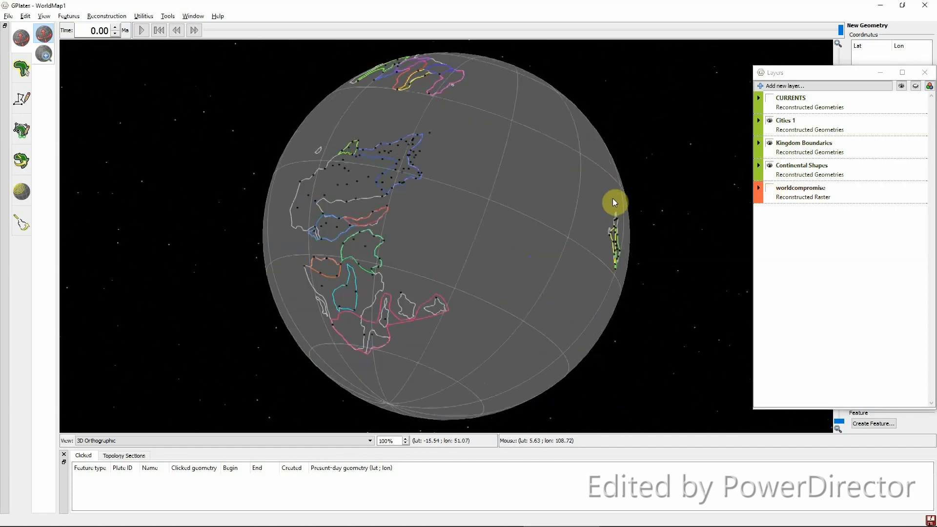
- Measure the Riotarac continent's length at roughly 6300 km, converted to about 3,915 miles, and recentre the globe
left_click_drag(614, 202, 469, 259)
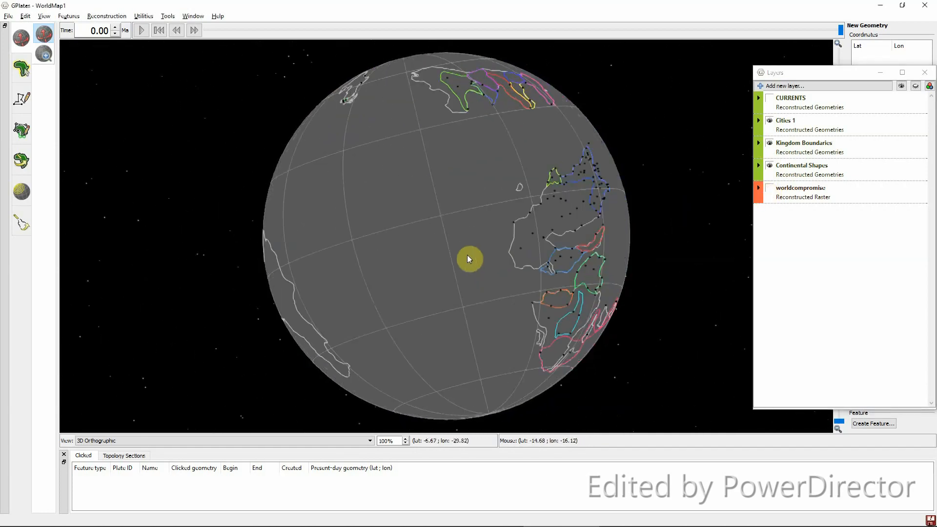
left_click_drag(469, 259, 469, 239)
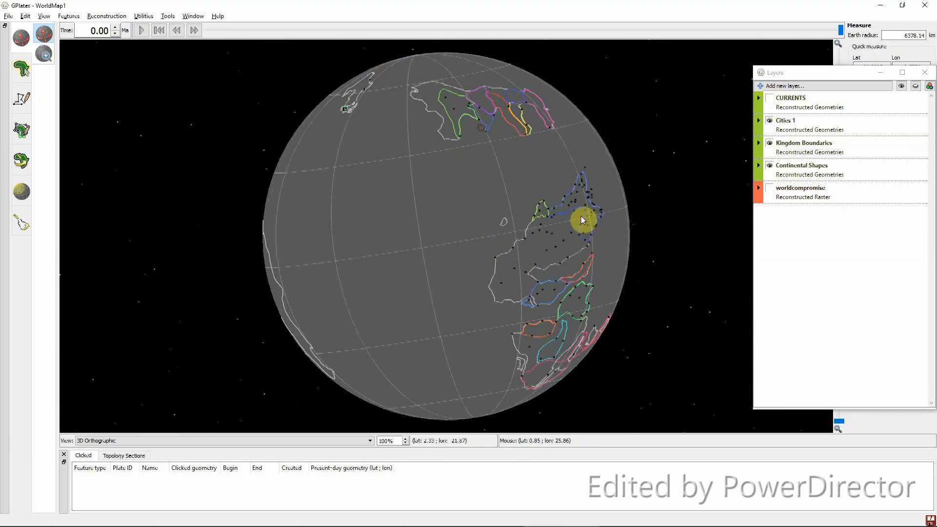
left_click_drag(583, 219, 511, 257)
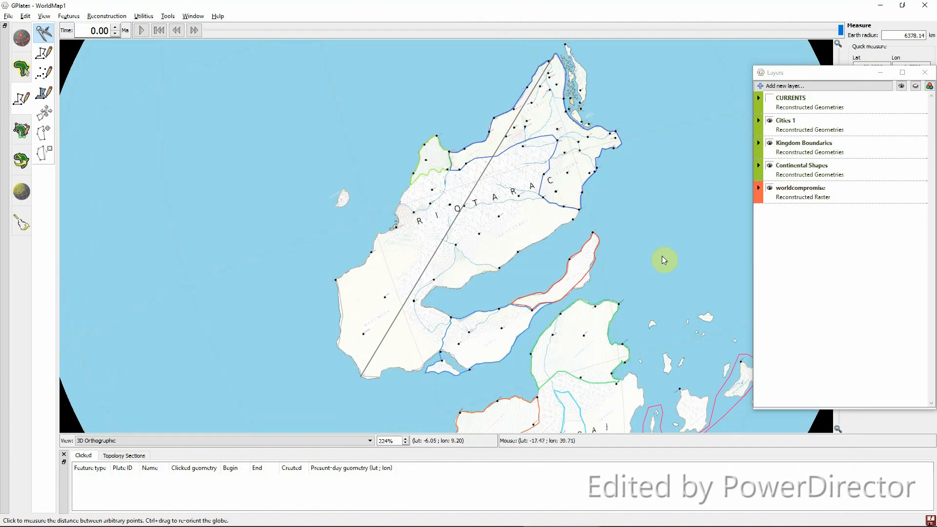
mouse_move(654, 168)
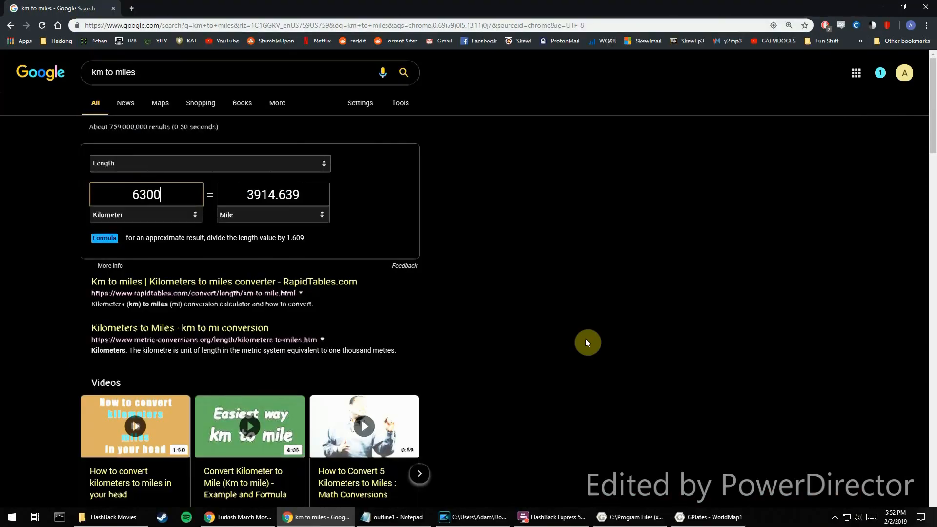
left_click(710, 517)
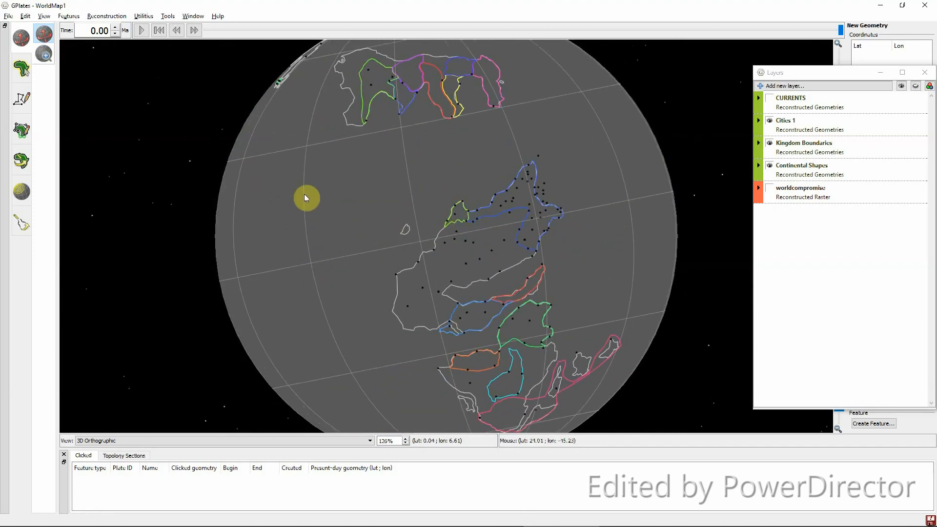
left_click_drag(306, 198, 397, 183)
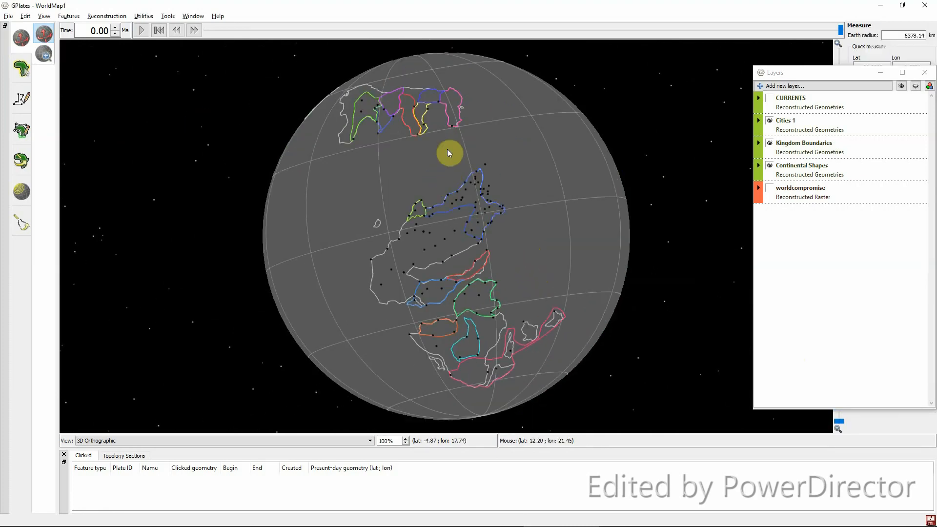
left_click(9, 15)
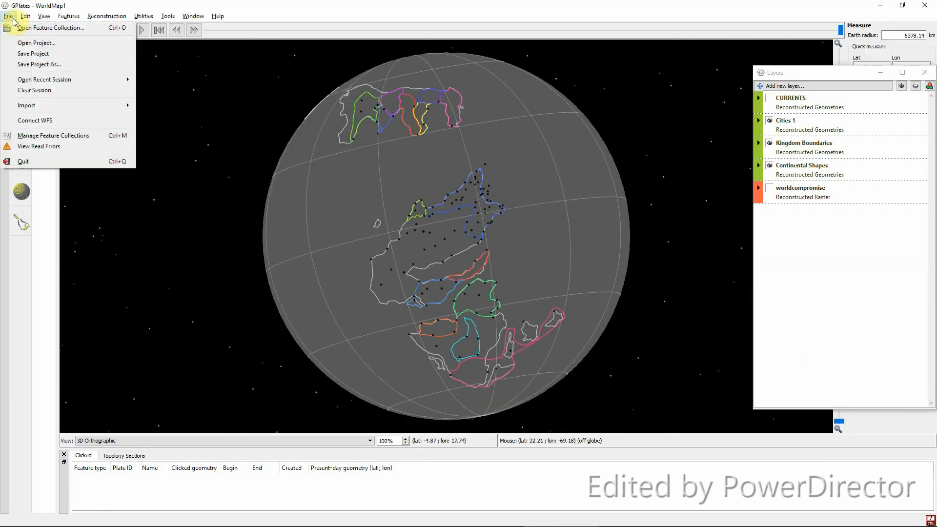
- List the loaded feature collections and start, then cancel, saving a copy of the unsaved Continental Shapes shapefile
left_click(52, 134)
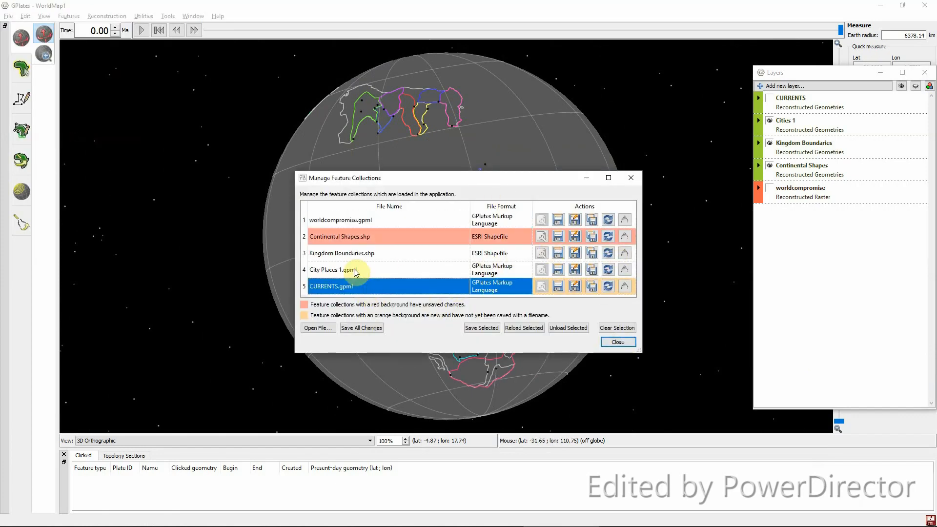
mouse_move(355, 286)
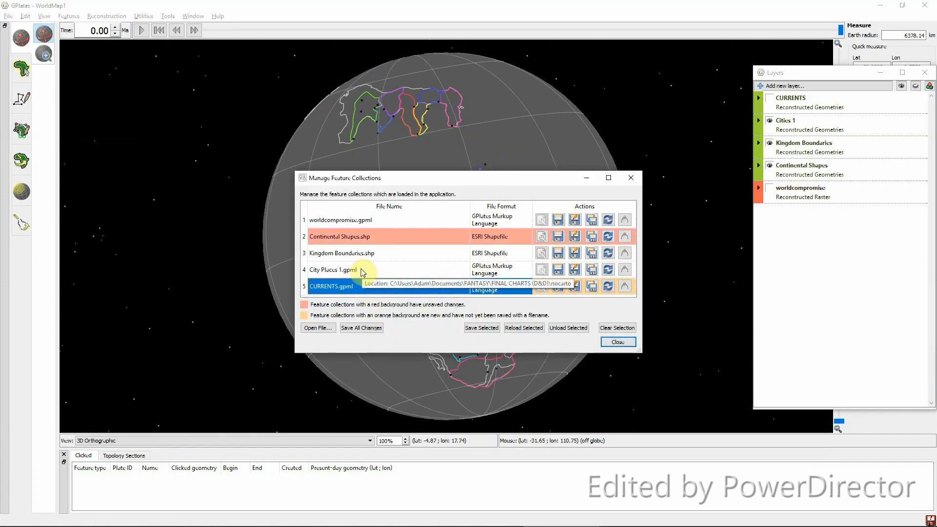
mouse_move(368, 257)
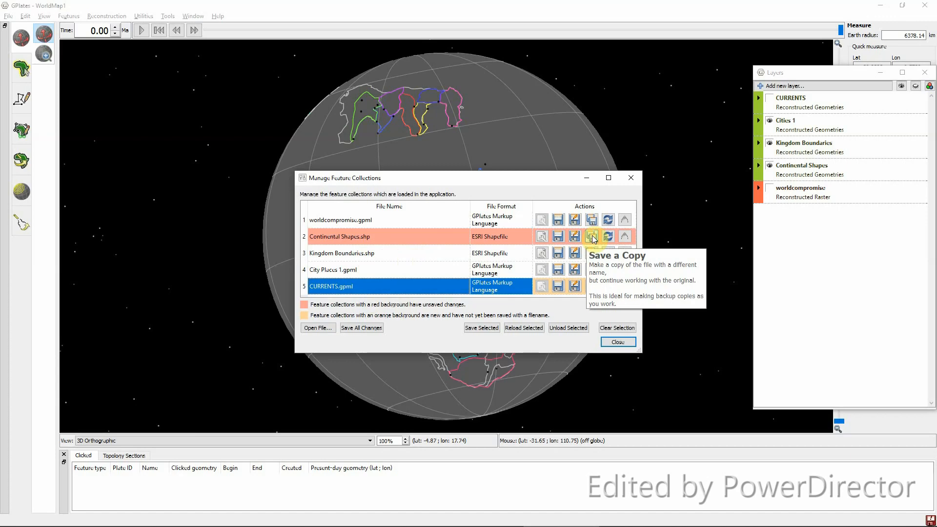
left_click(591, 236)
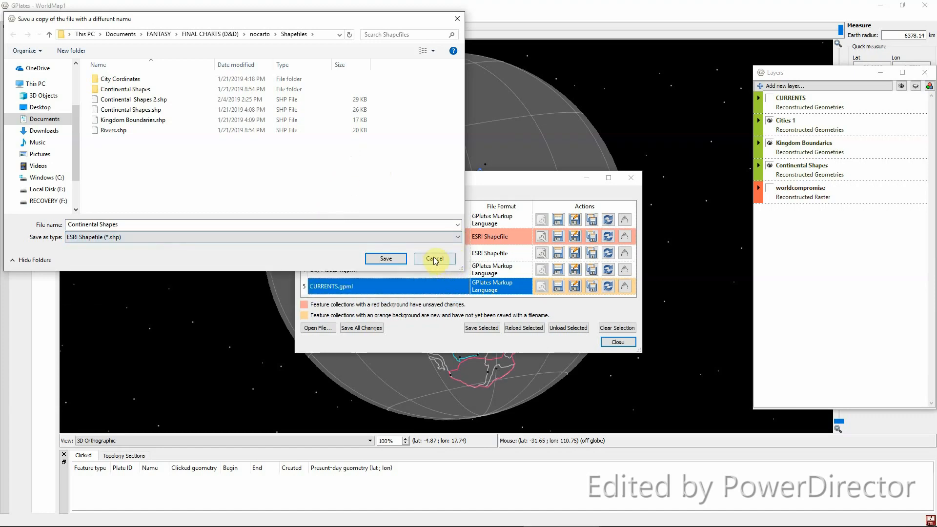
left_click(434, 257)
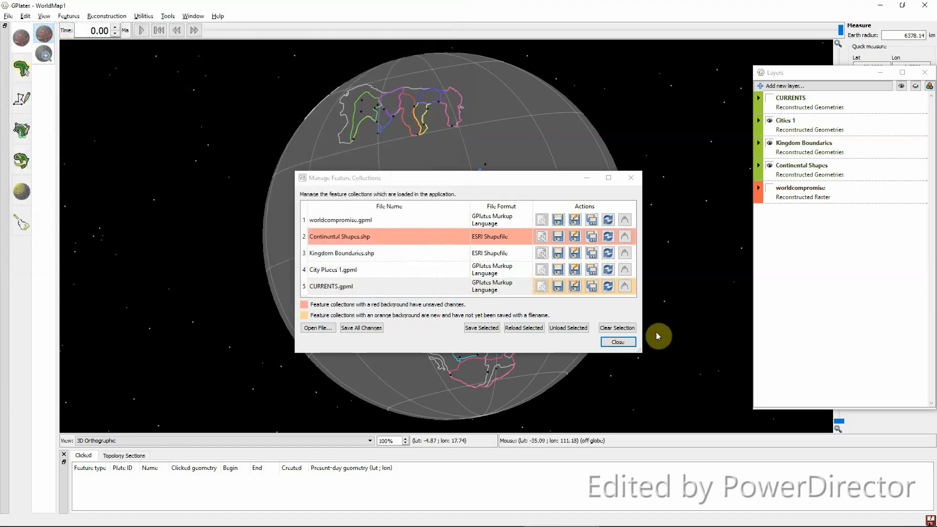
- Close the feature collections list and rotate the globe around the outlined continents and its far side
left_click(616, 341)
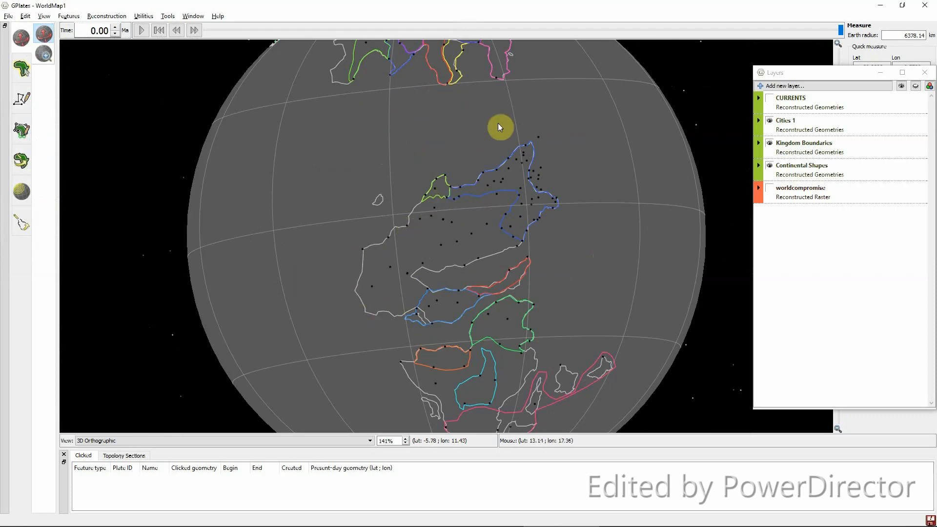
left_click_drag(499, 127, 616, 184)
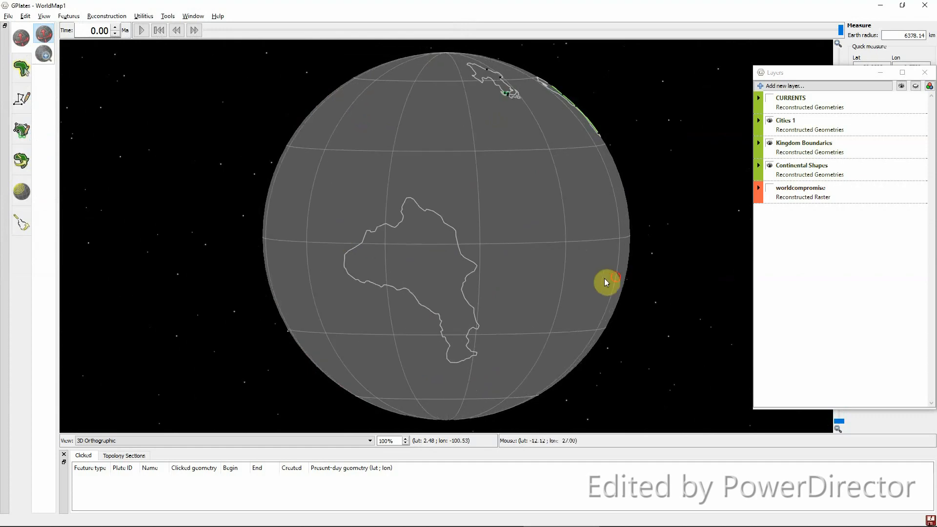
left_click_drag(605, 282, 593, 218)
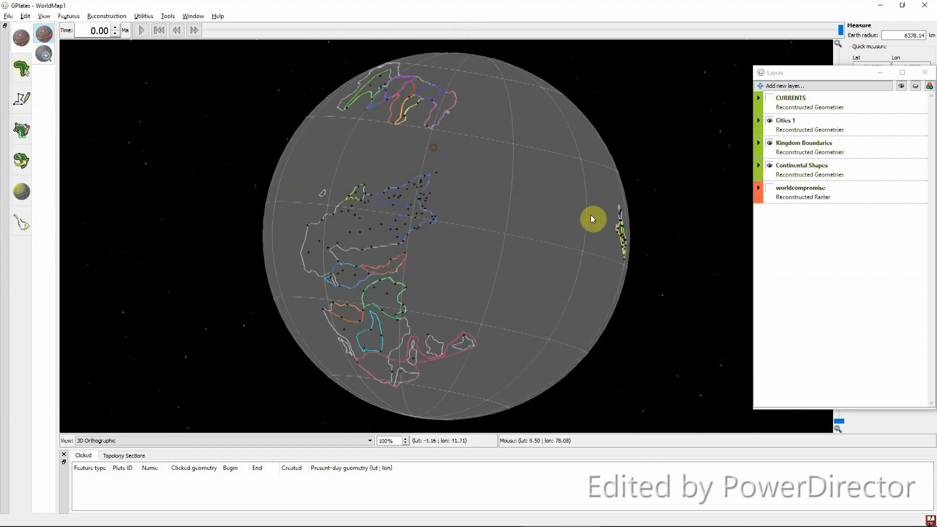
left_click_drag(592, 218, 506, 256)
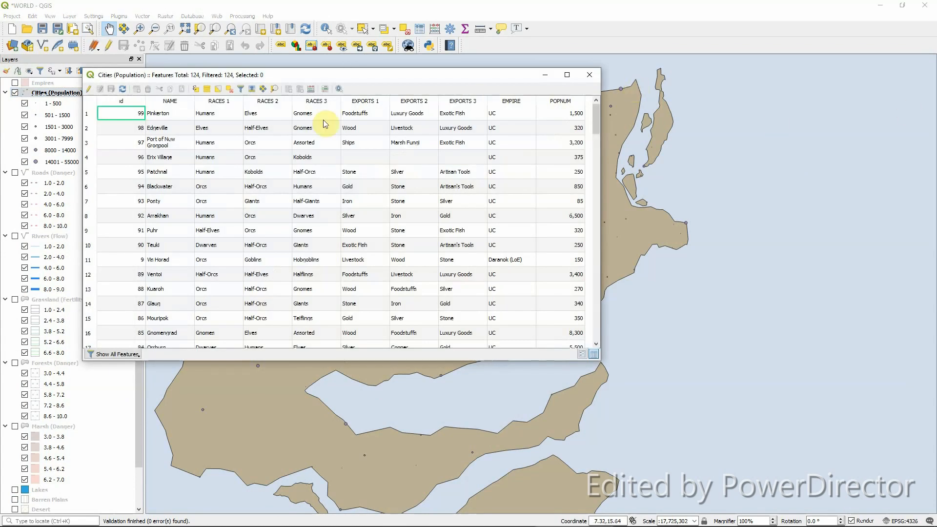
- Sort the Cities attribute table by name, races, export, empire and population in turn
left_click(169, 100)
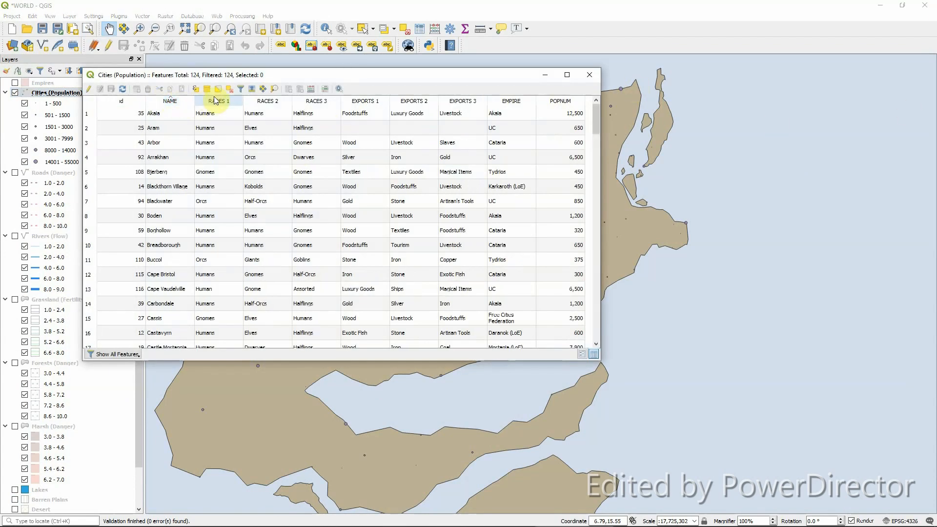
left_click(267, 100)
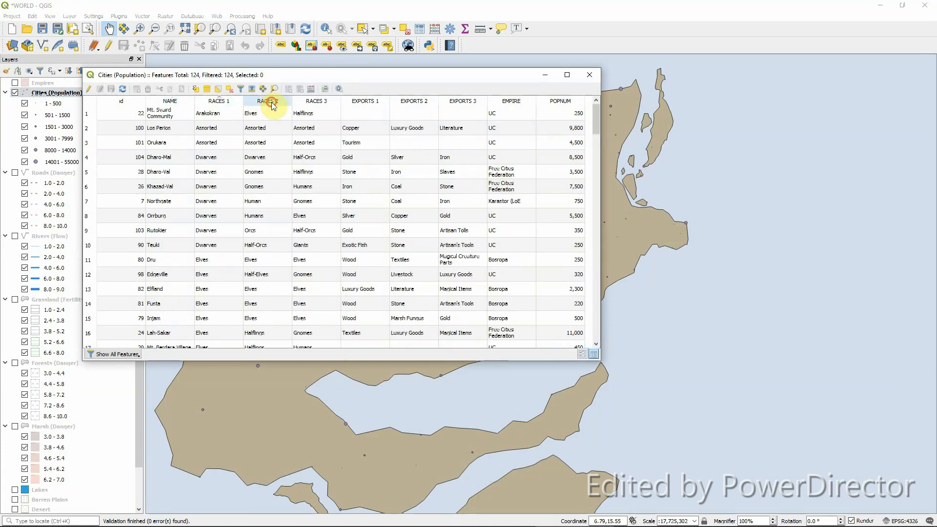
left_click(315, 101)
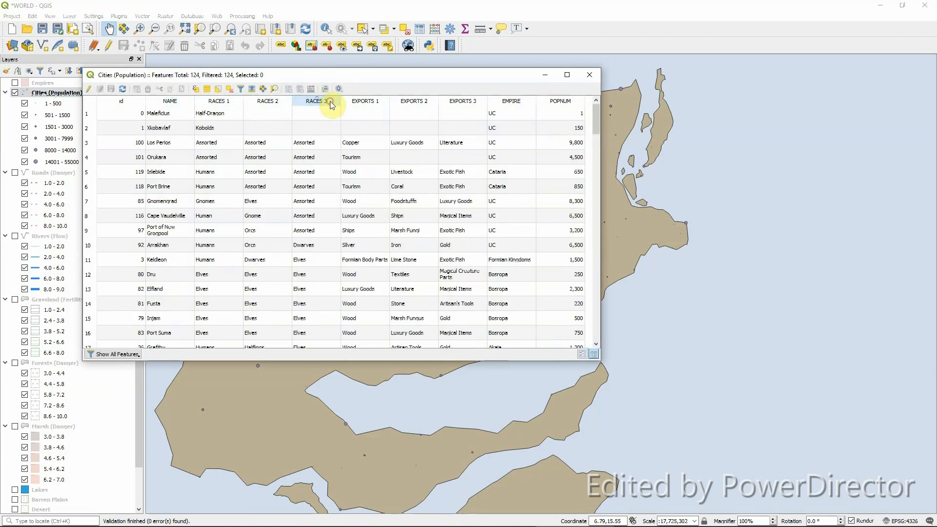
left_click(364, 100)
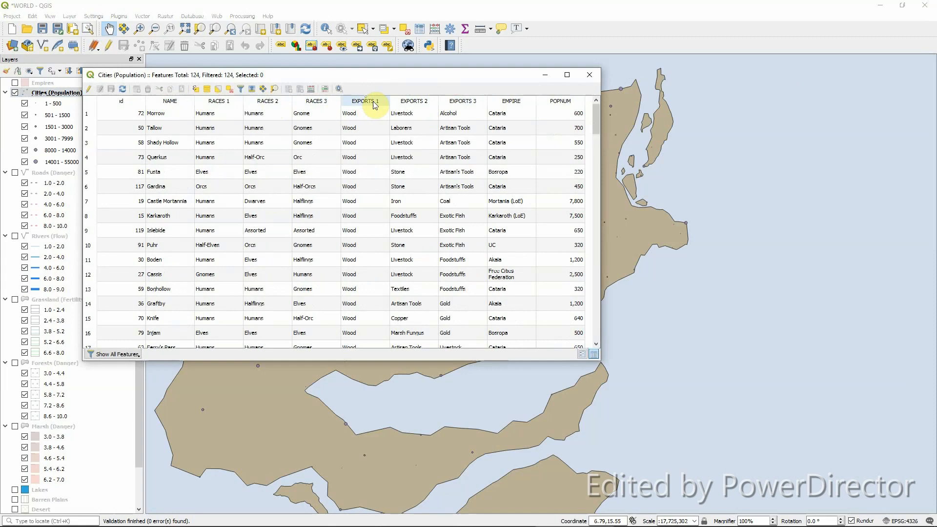
mouse_move(417, 119)
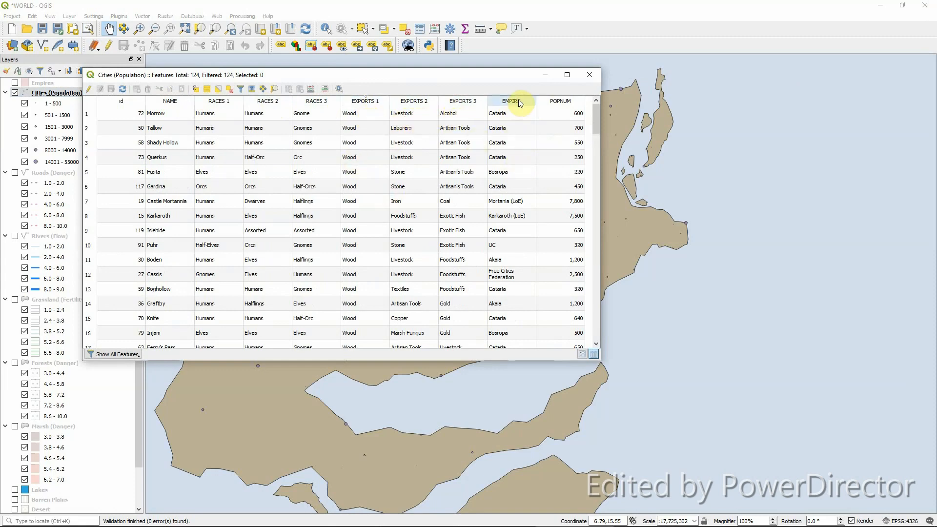
left_click(560, 100)
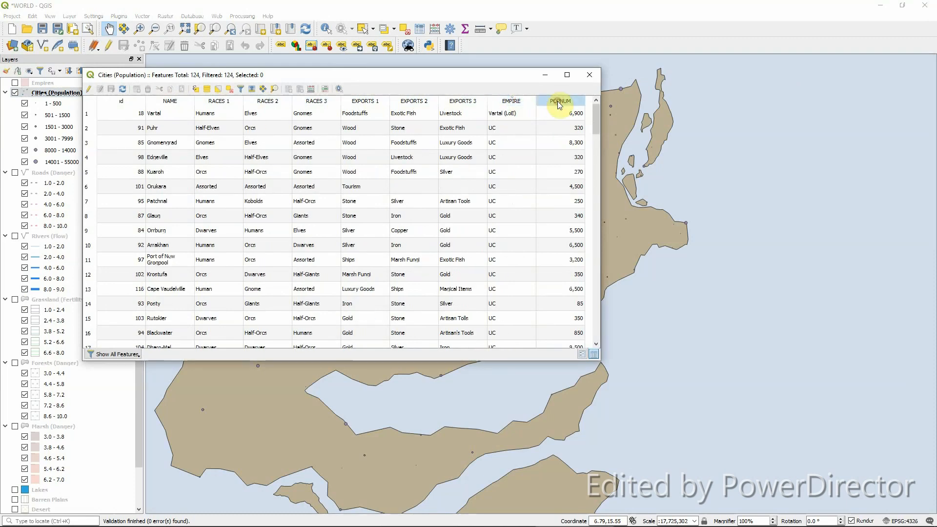
left_click(589, 74)
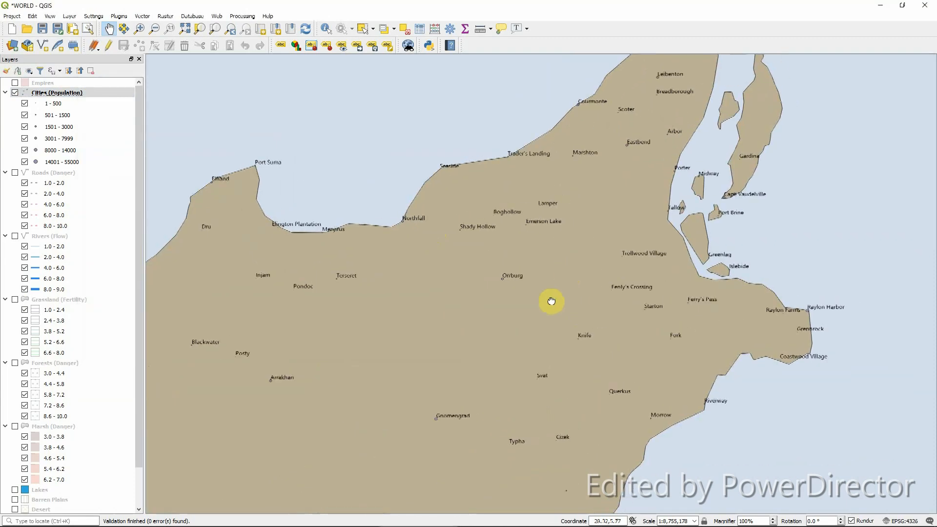
- Turn on the Roads (Danger) layer and pan to the southwestern coast
left_click(15, 172)
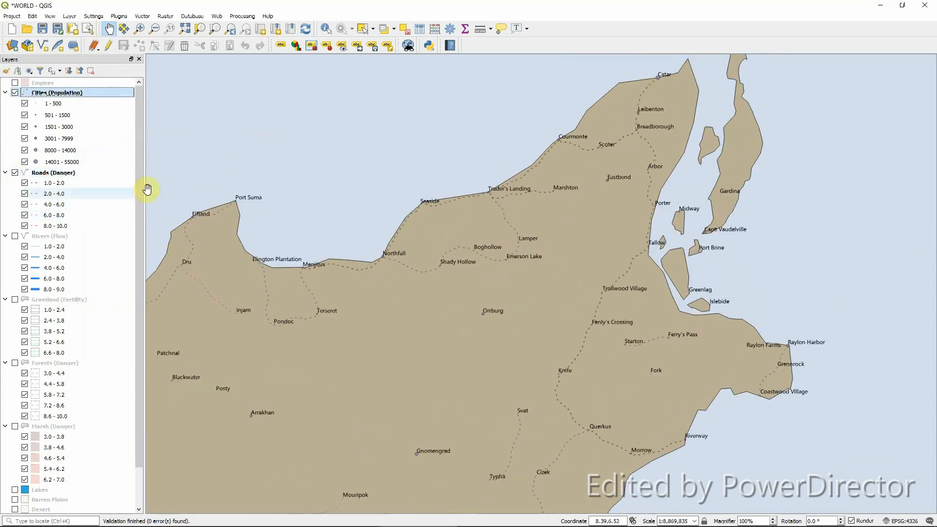
mouse_move(68, 190)
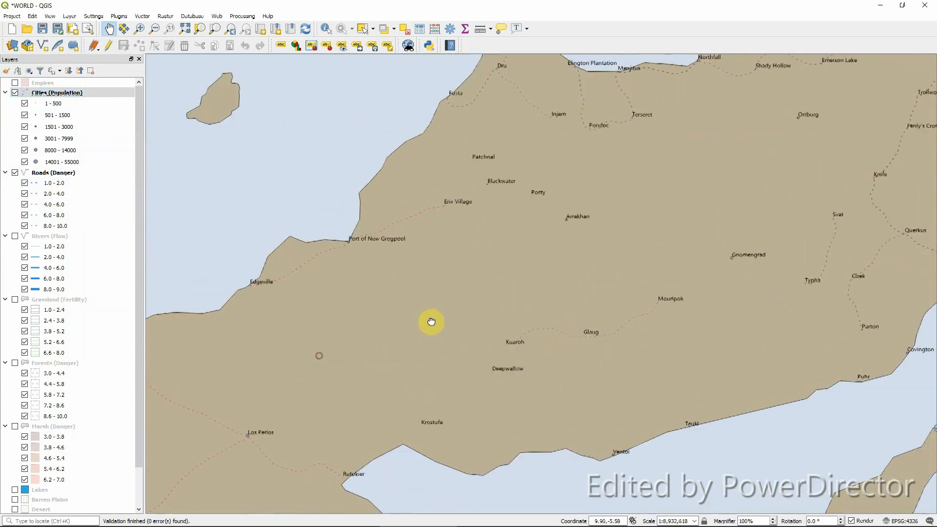
left_click_drag(430, 321, 484, 349)
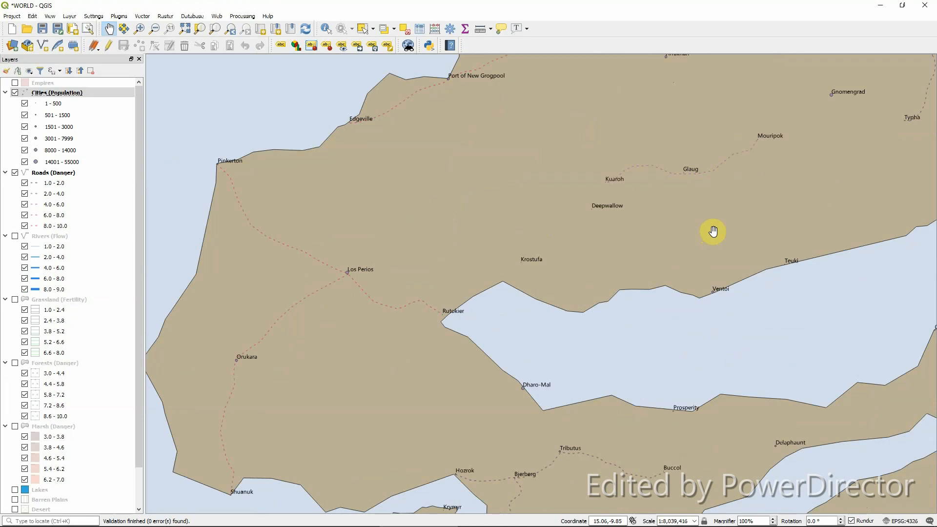
mouse_move(114, 172)
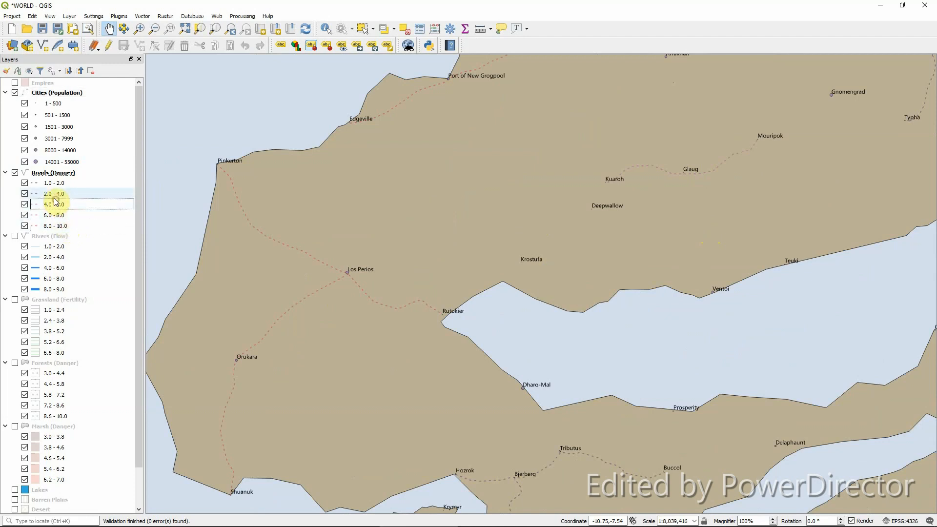
- Turn on the Grassland (Fertility) layer and pan along the northern coast to inspect it
left_click(55, 226)
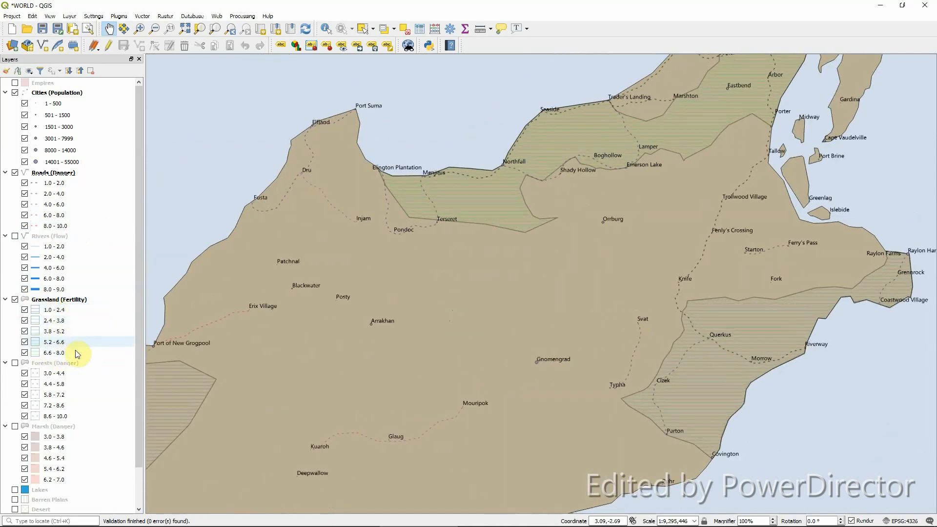
mouse_move(627, 170)
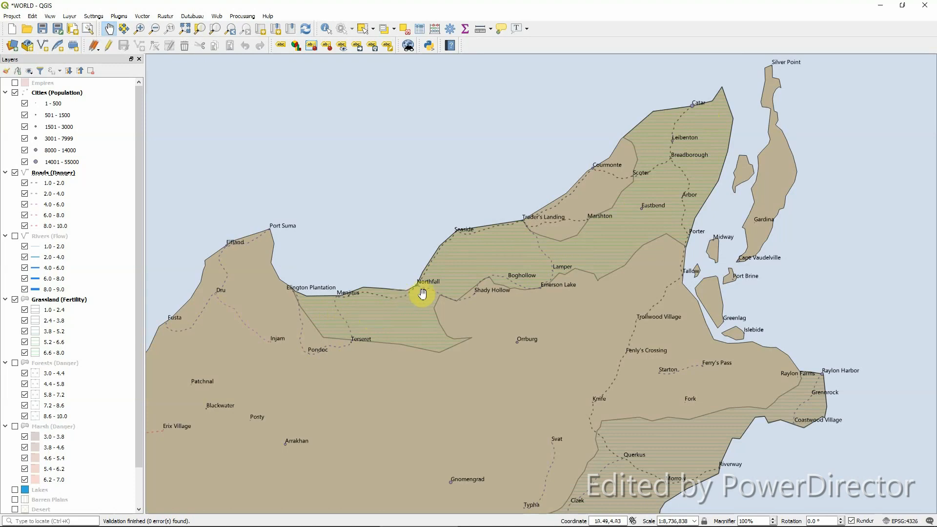
scroll("down", 3)
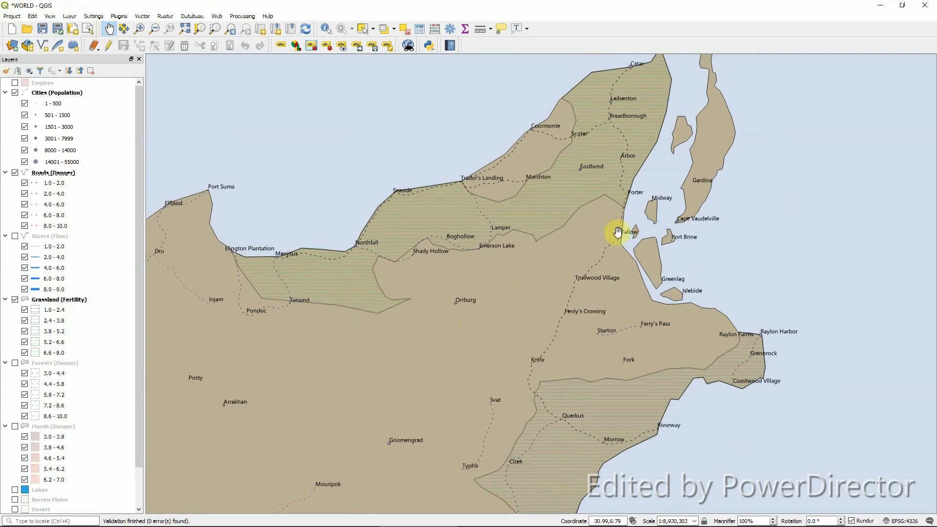
left_click_drag(619, 233, 595, 386)
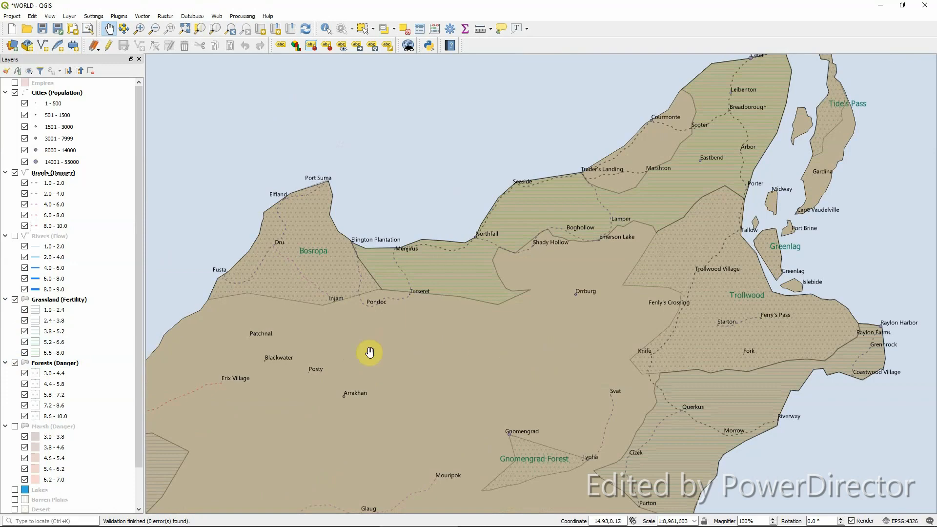
right_click(55, 363)
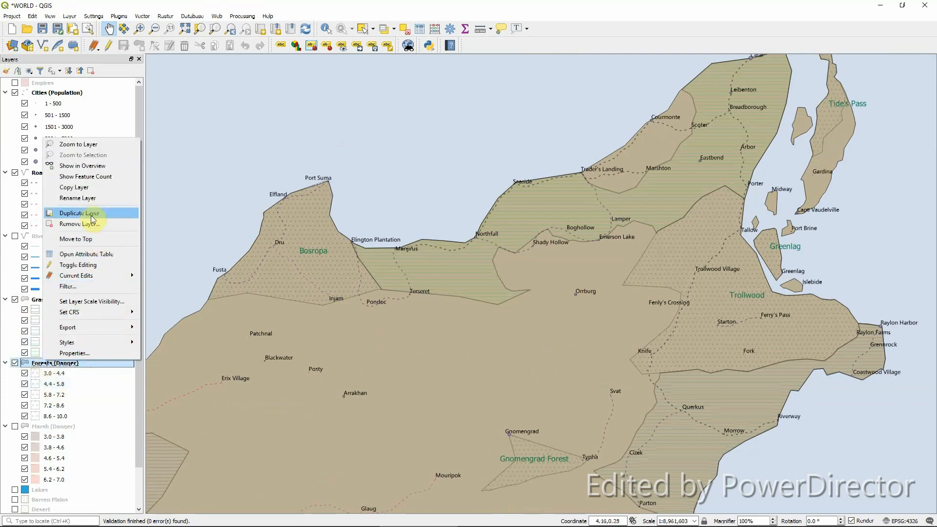
left_click(89, 254)
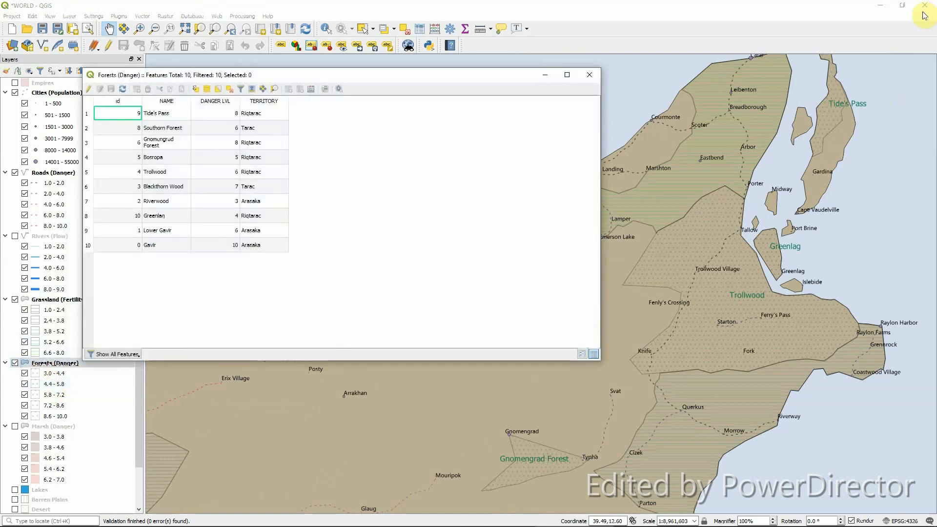
left_click(213, 101)
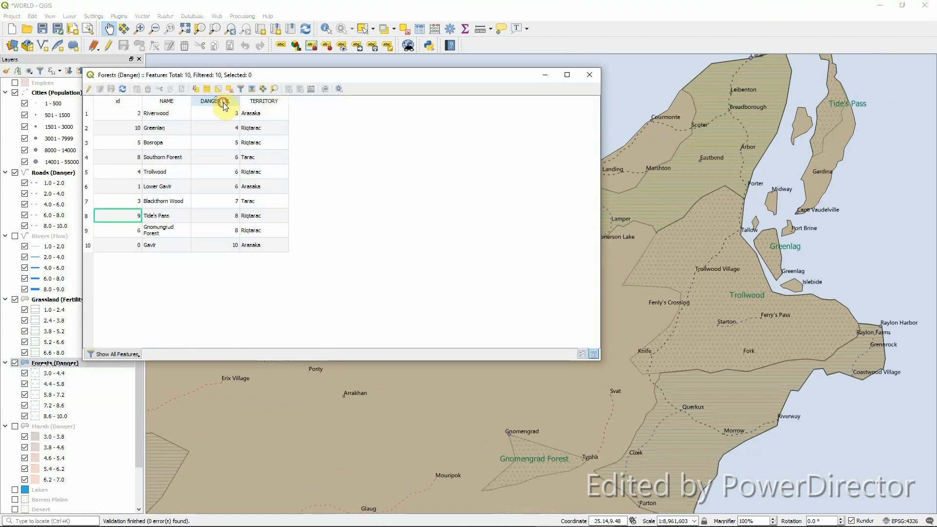
left_click(213, 101)
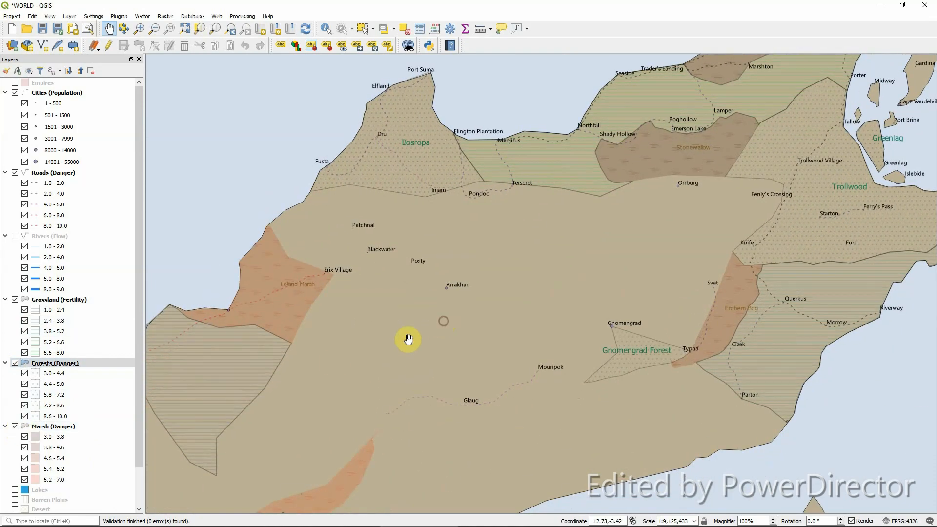
- Pan north to reveal the marshes, then zoom out to the whole continent around N. Bularag
left_click_drag(408, 339, 503, 343)
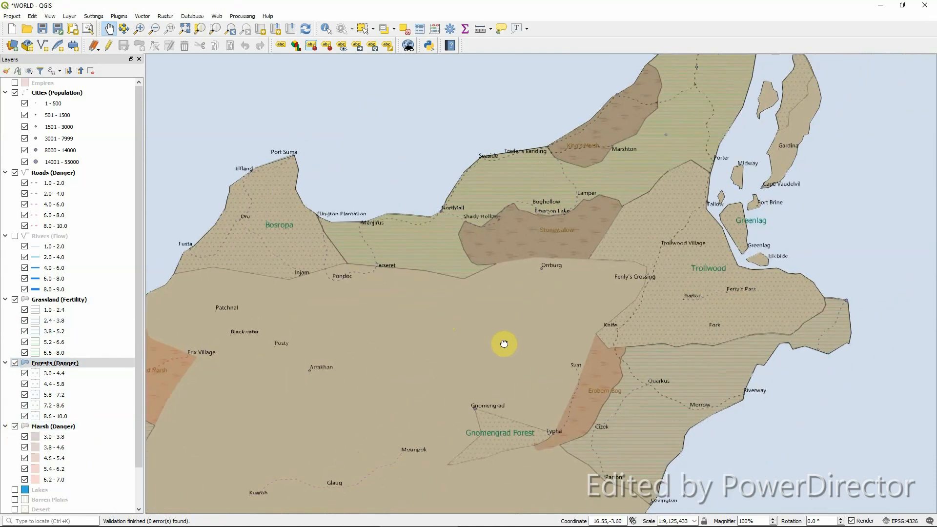
left_click_drag(504, 344, 502, 286)
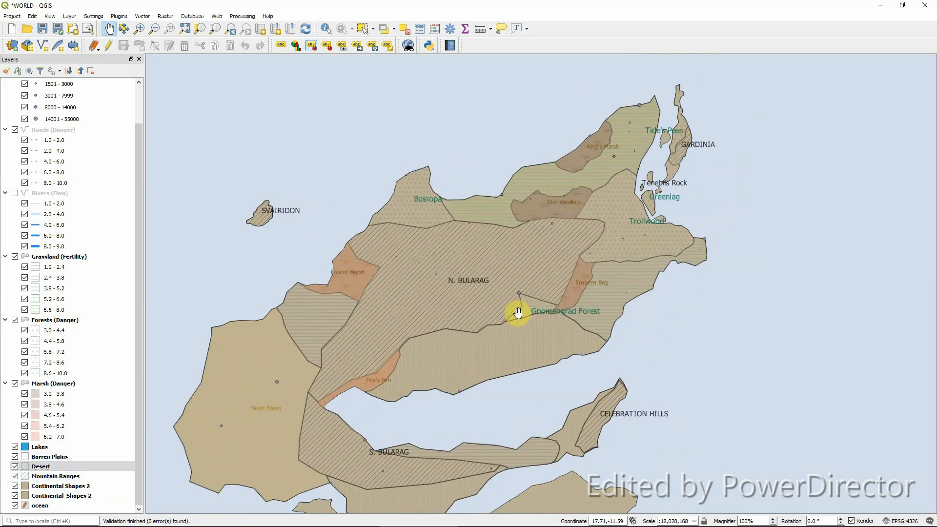
scroll("down", 3)
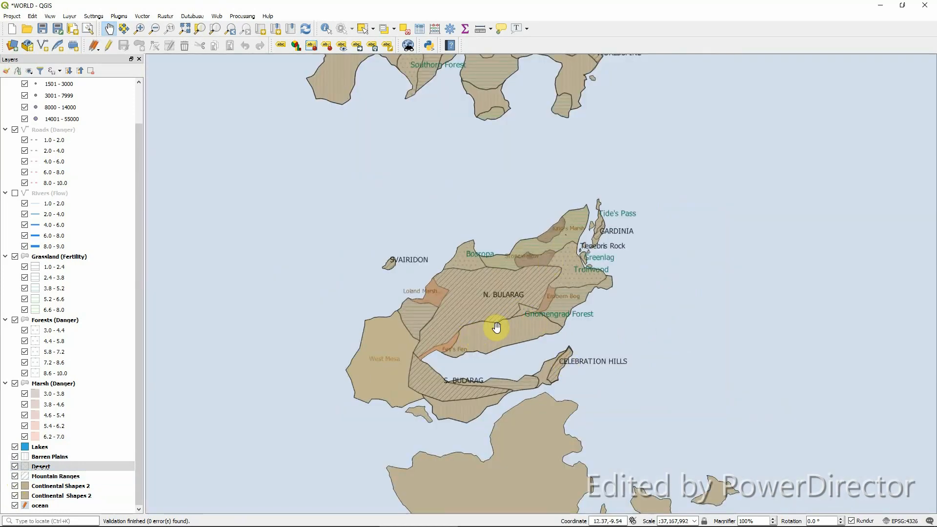
scroll("down", 3)
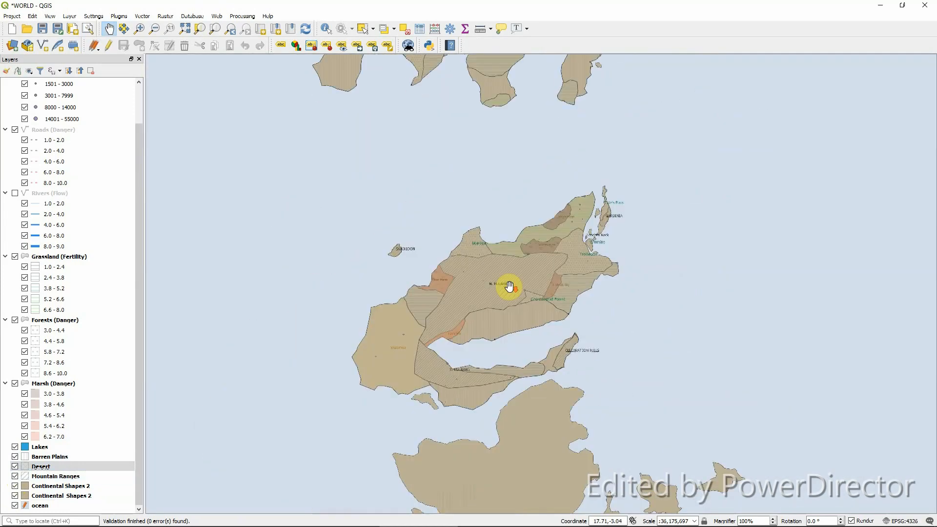
scroll("down", 3)
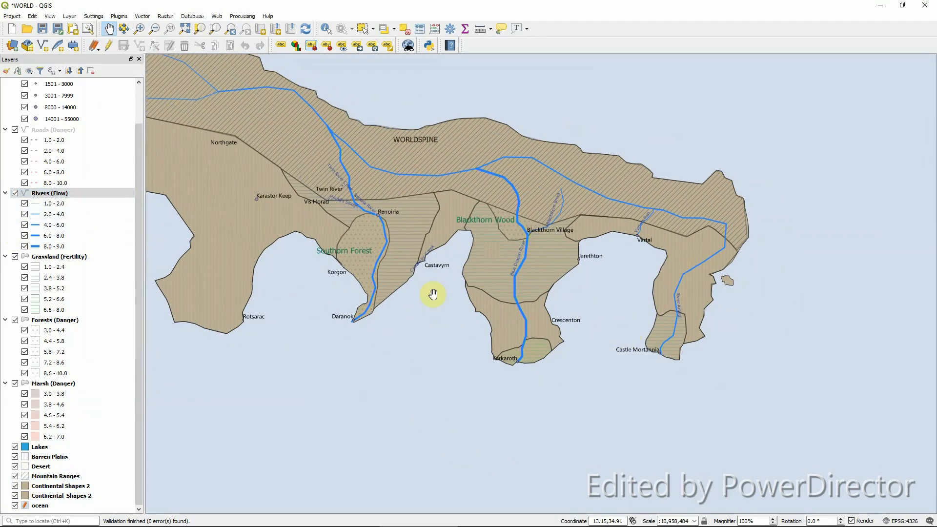
right_click(48, 192)
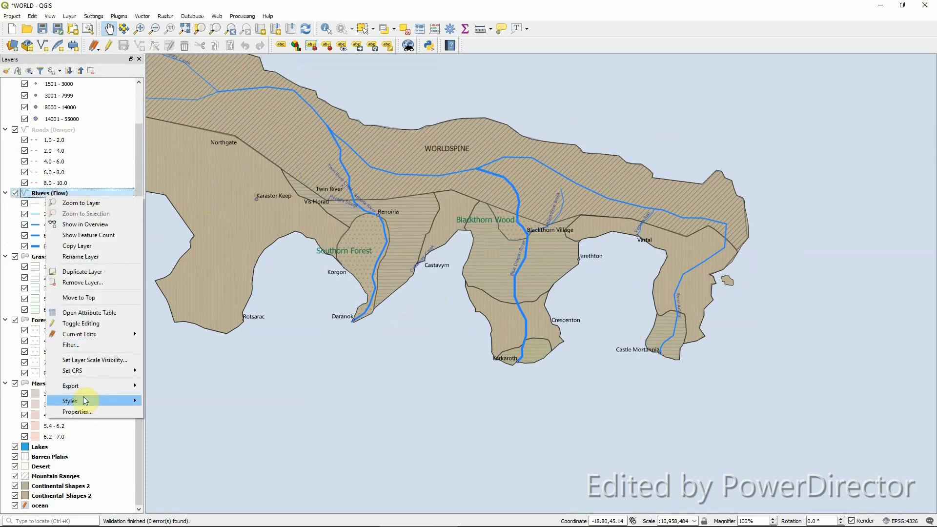
left_click(89, 313)
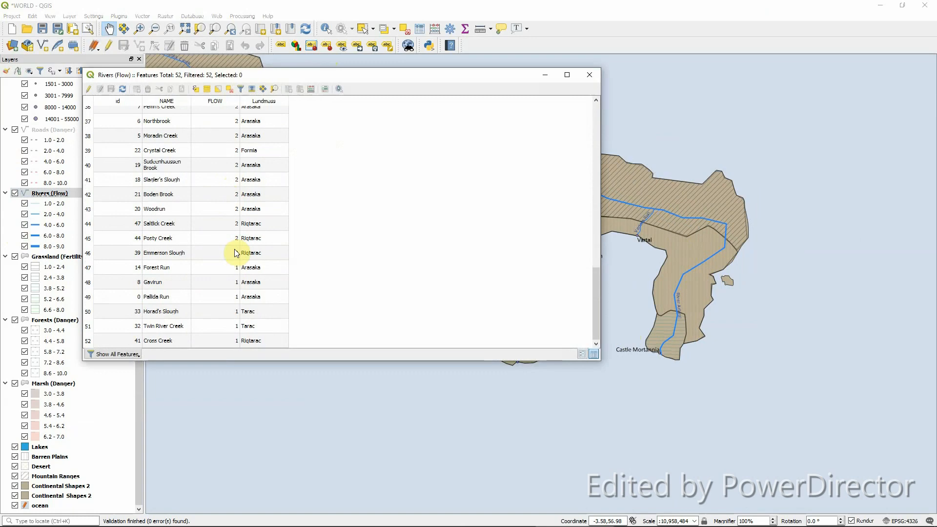
mouse_move(223, 256)
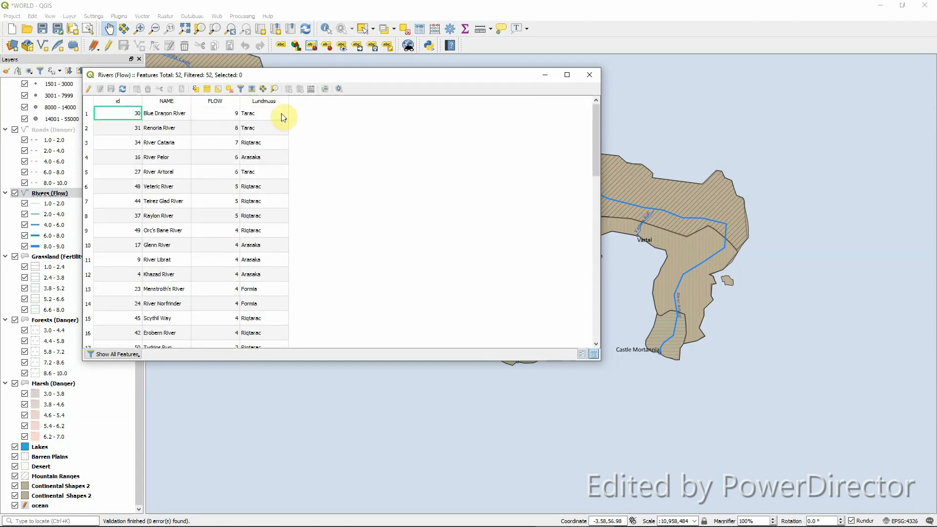
left_click(588, 74)
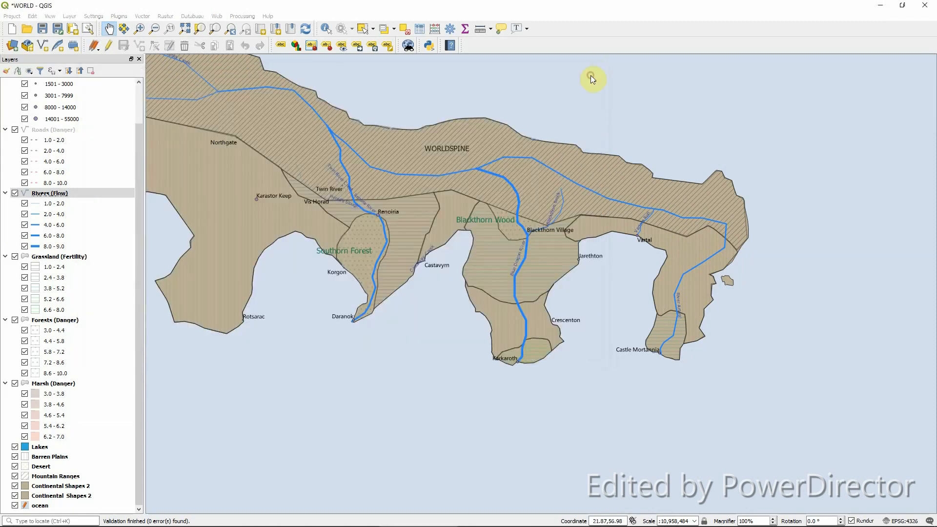
- Pan and zoom from Worldspine to the Greater Cataria region, then reach for the Project menu
left_click_drag(591, 78, 554, 349)
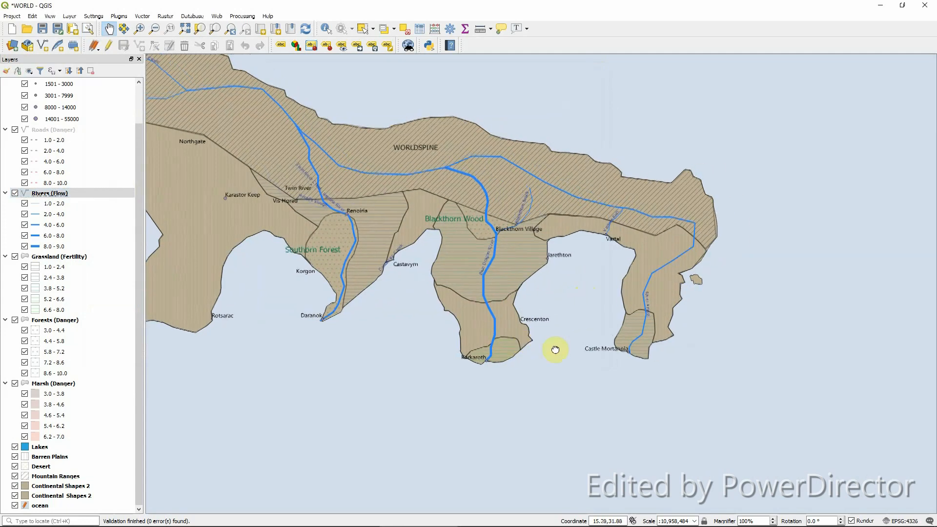
scroll("down", 3)
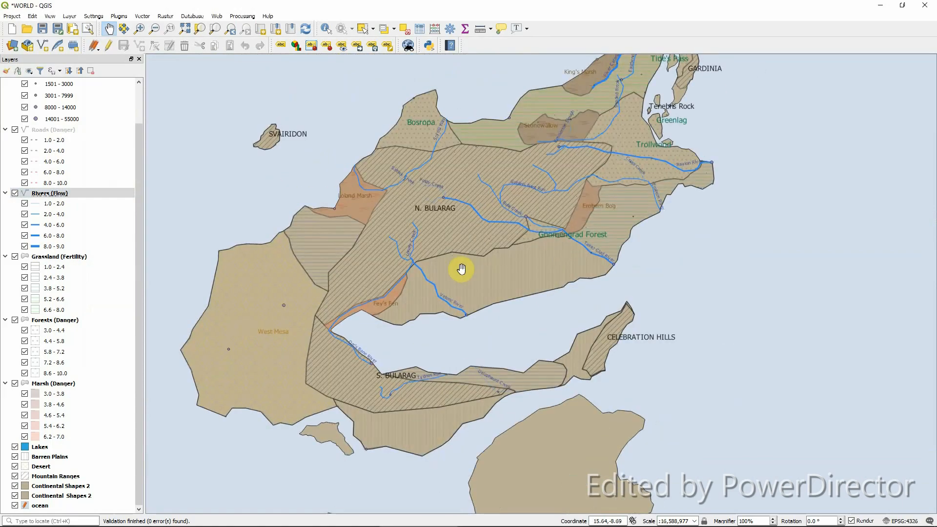
left_click_drag(461, 269, 389, 227)
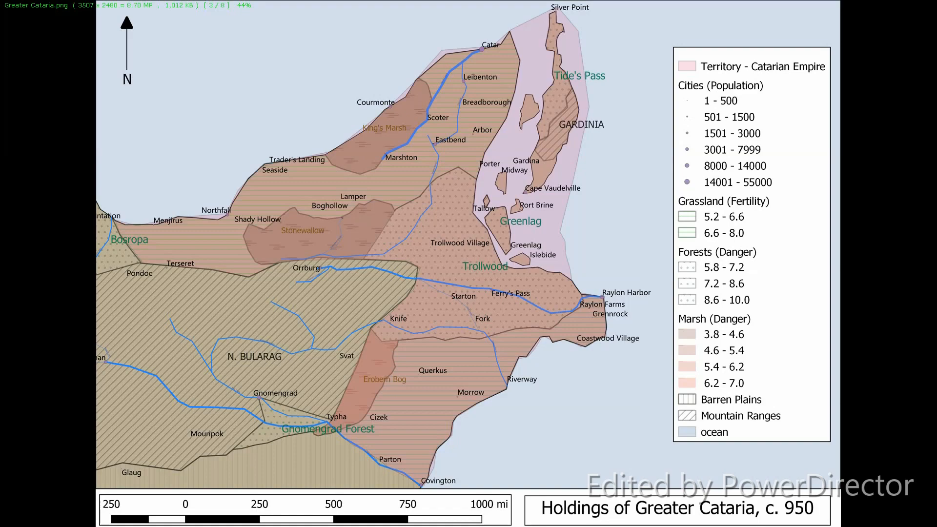
left_click(10, 16)
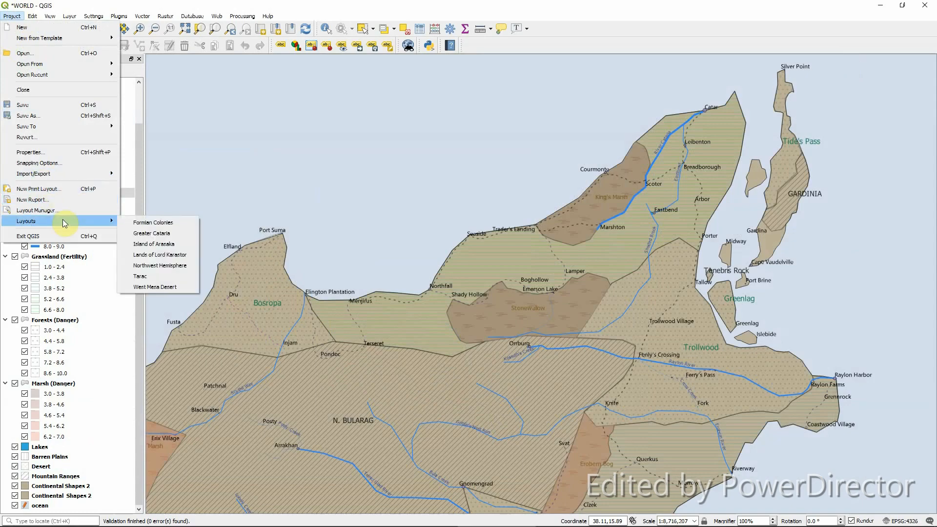
mouse_move(158, 244)
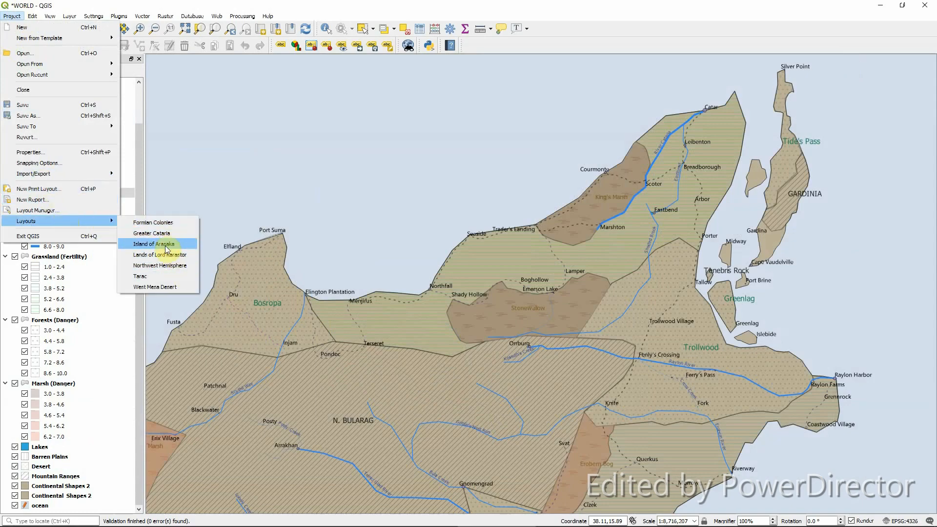
- Choose the Island of Arasaka layout from Project > Layouts
left_click(156, 243)
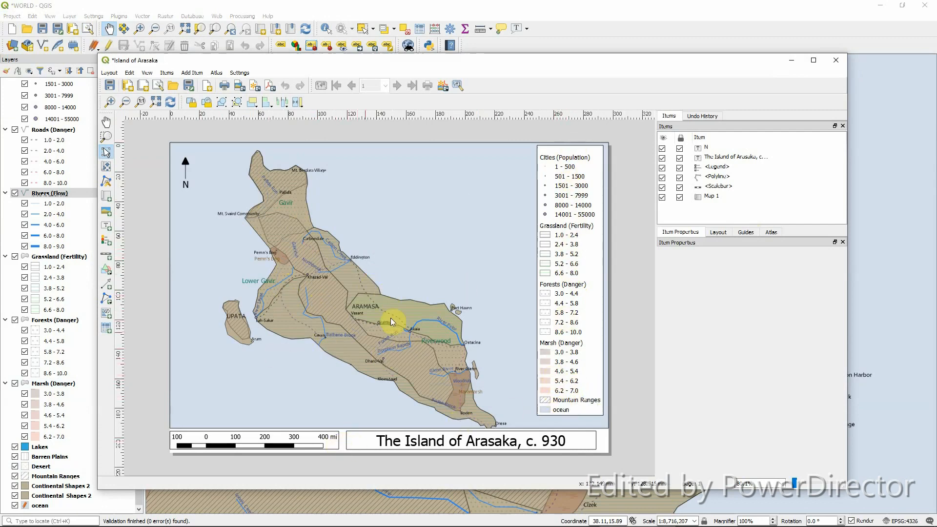
mouse_move(185, 166)
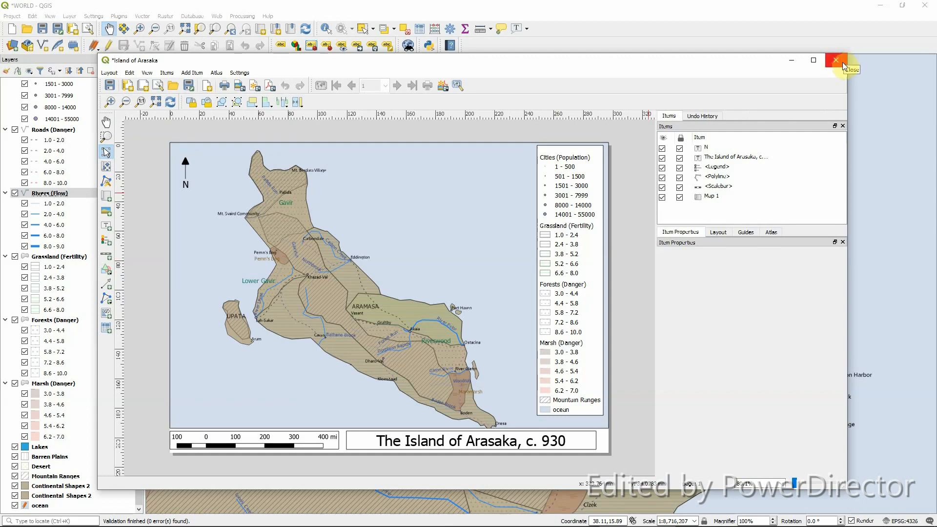
- Close the Arasaka layout, zoom to the selected Cities (Population) features, then clear the selection
left_click(837, 61)
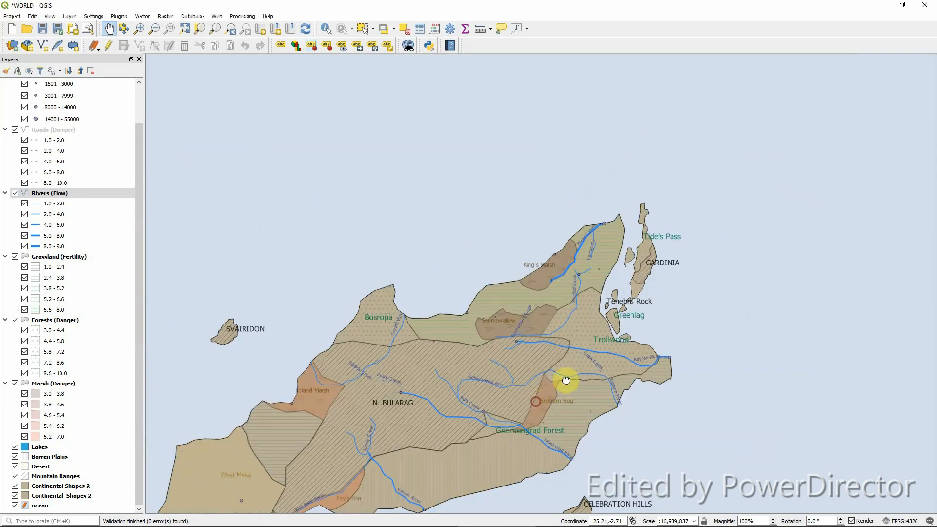
scroll("down", 3)
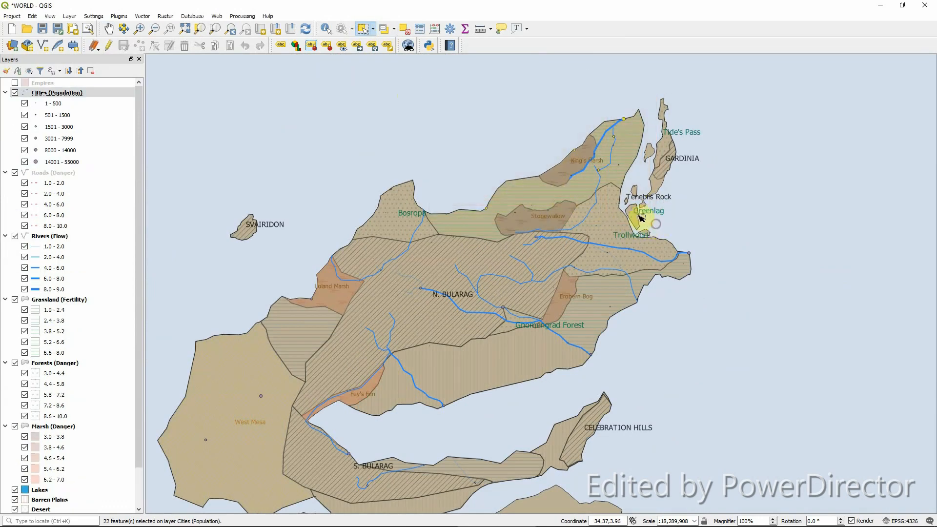
right_click(57, 93)
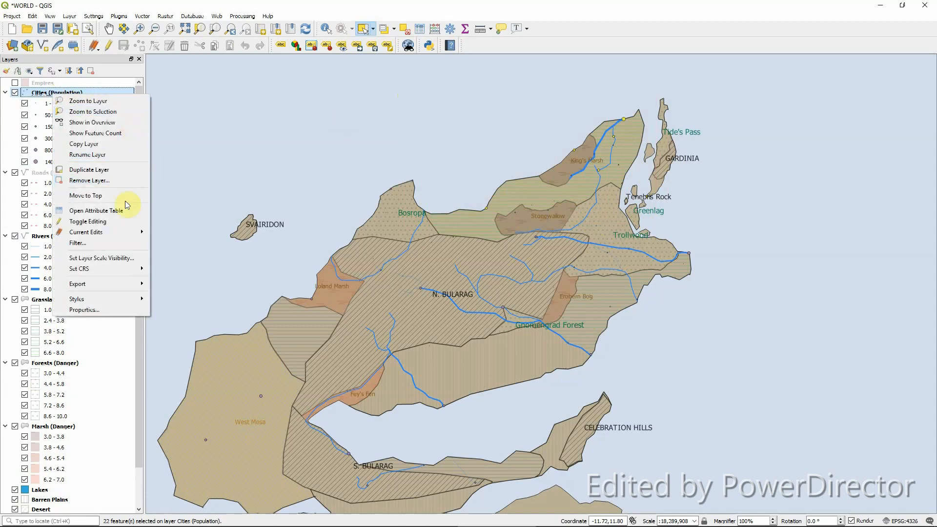
left_click(95, 211)
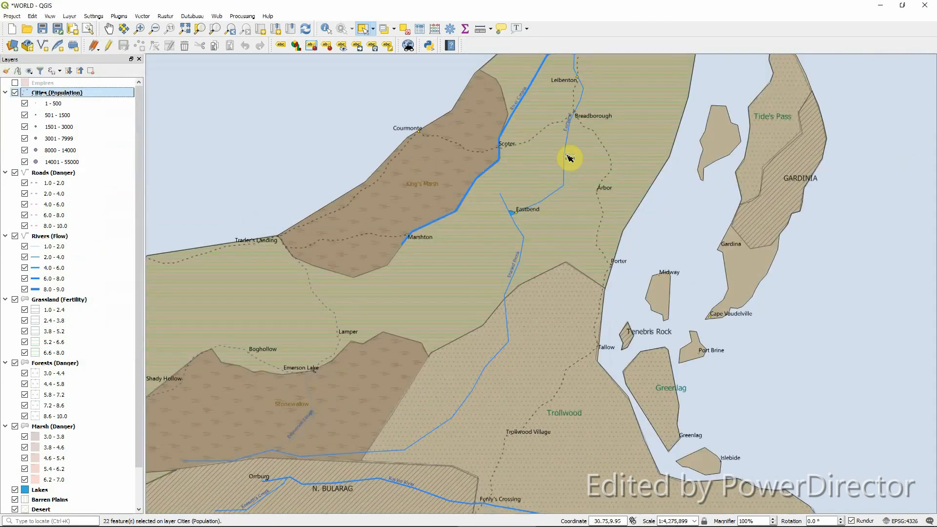
left_click(48, 236)
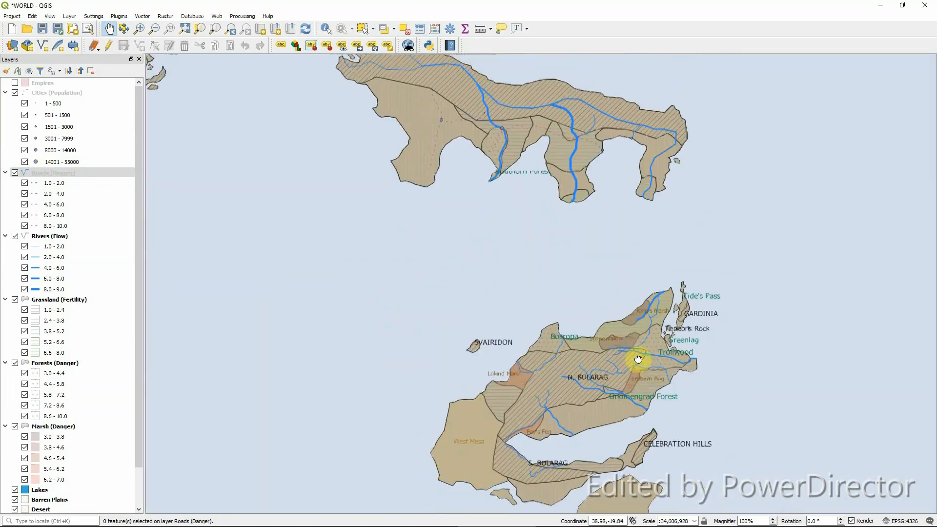
- Zoom out and pan until all landmasses from Worldspine to Upper Gavir are in view
scroll("down", 3)
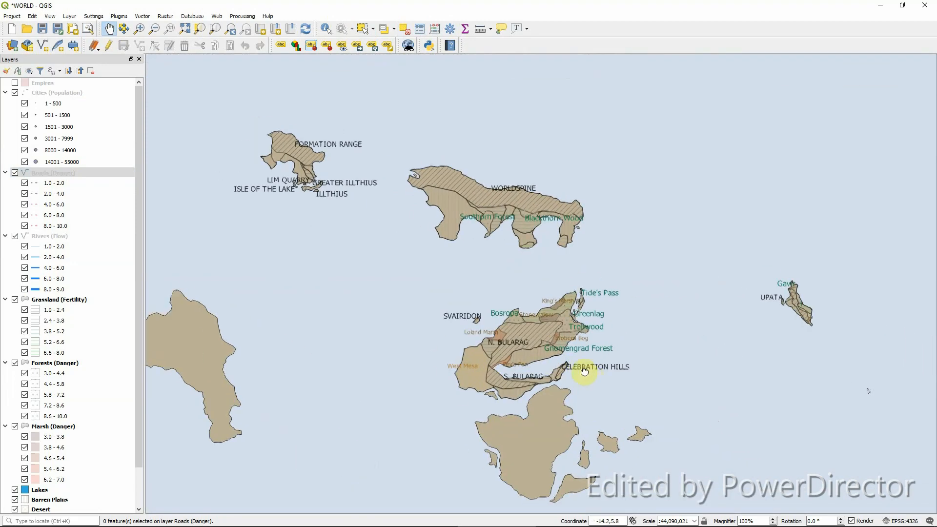
left_click_drag(585, 370, 696, 393)
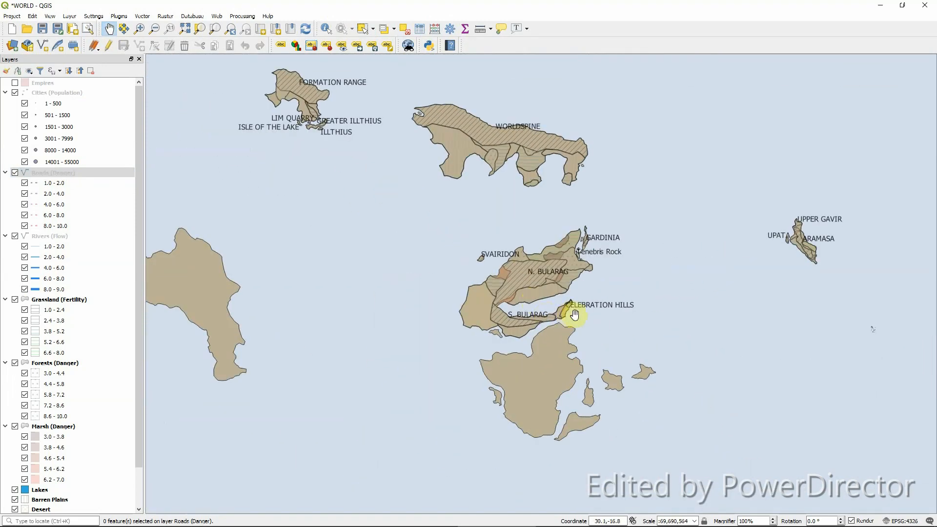
mouse_move(597, 316)
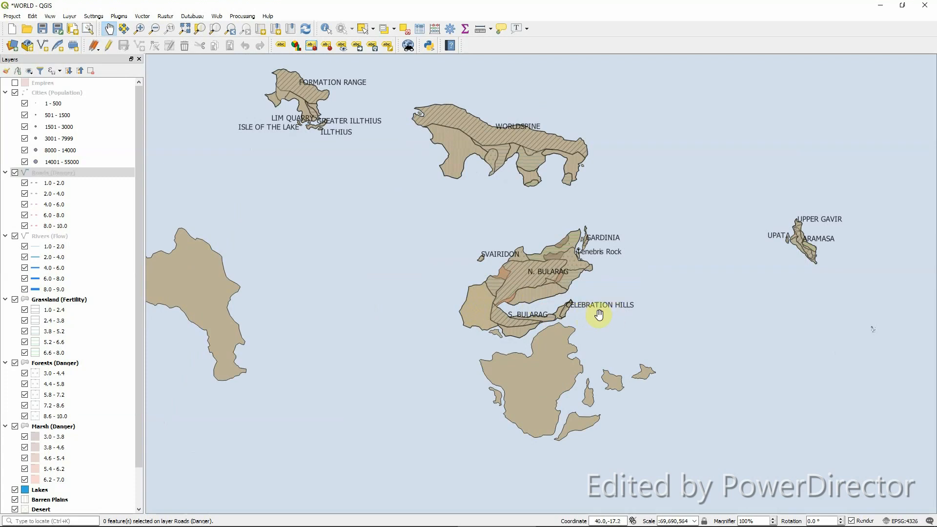
mouse_move(668, 284)
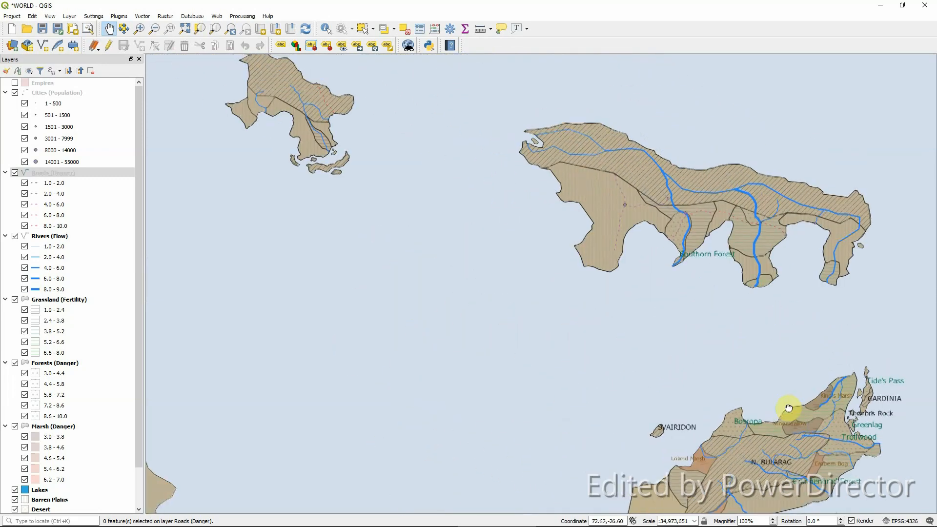
scroll("down", 3)
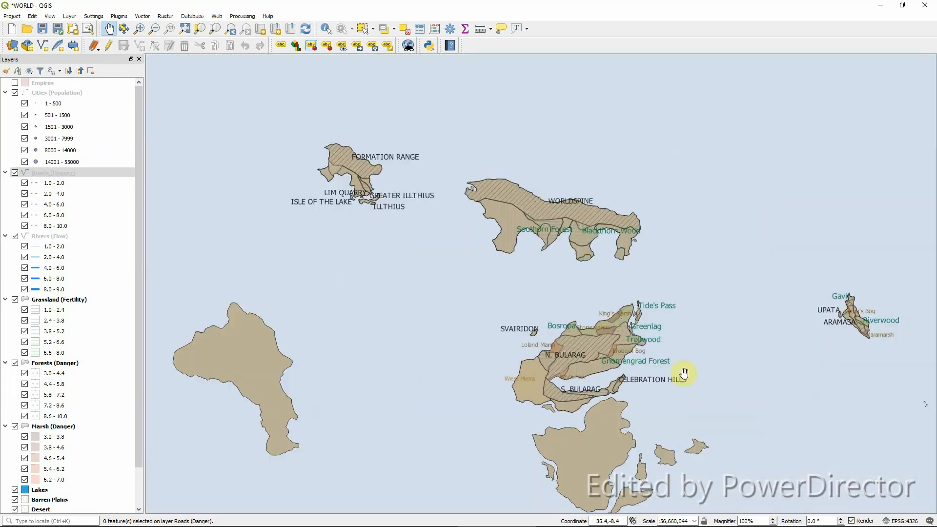
scroll("down", 3)
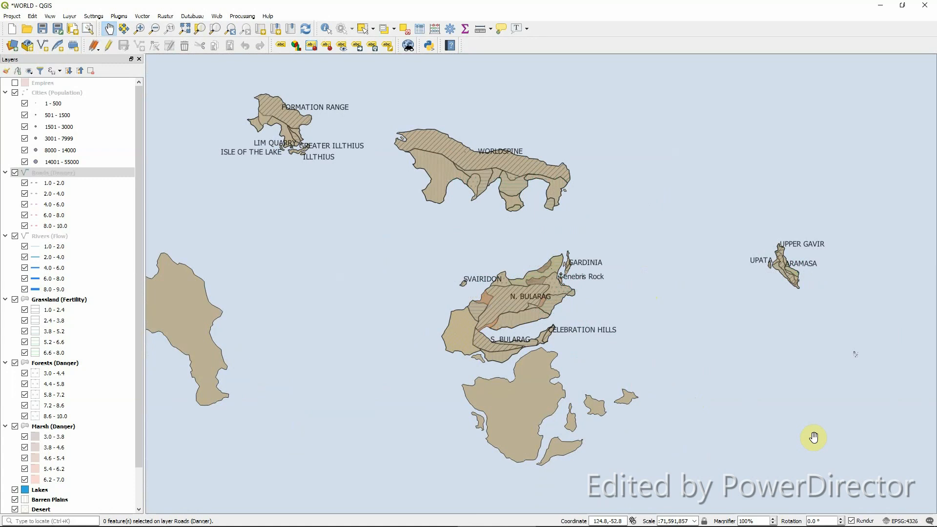
mouse_move(321, 264)
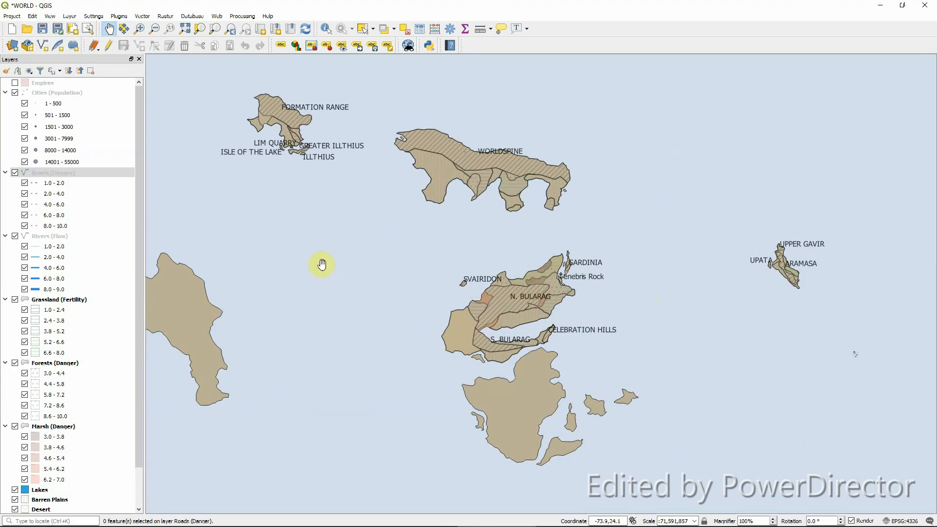
mouse_move(634, 380)
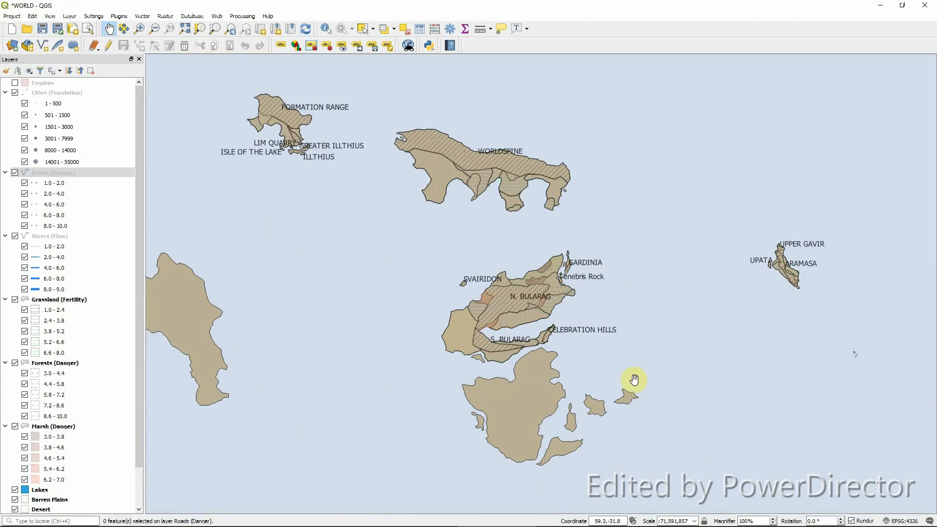